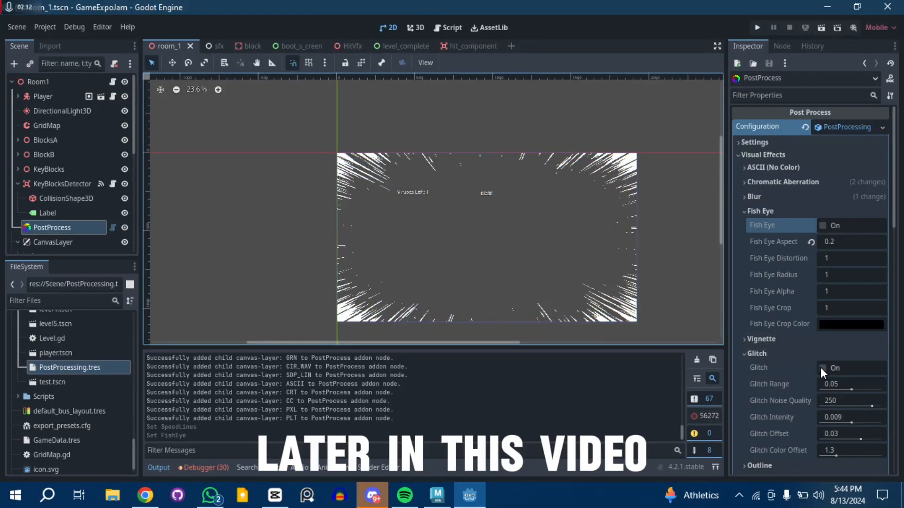
On the PostProcess node, turn Glitch on, Grain off, and Circular Waves on
{"action": "left_click", "coordinate": [822, 368]}
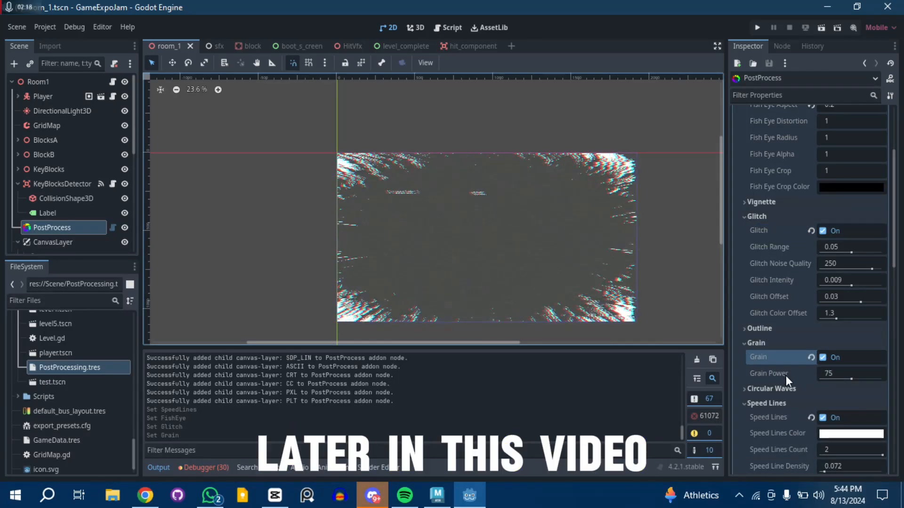
{"action": "left_click", "coordinate": [822, 357]}
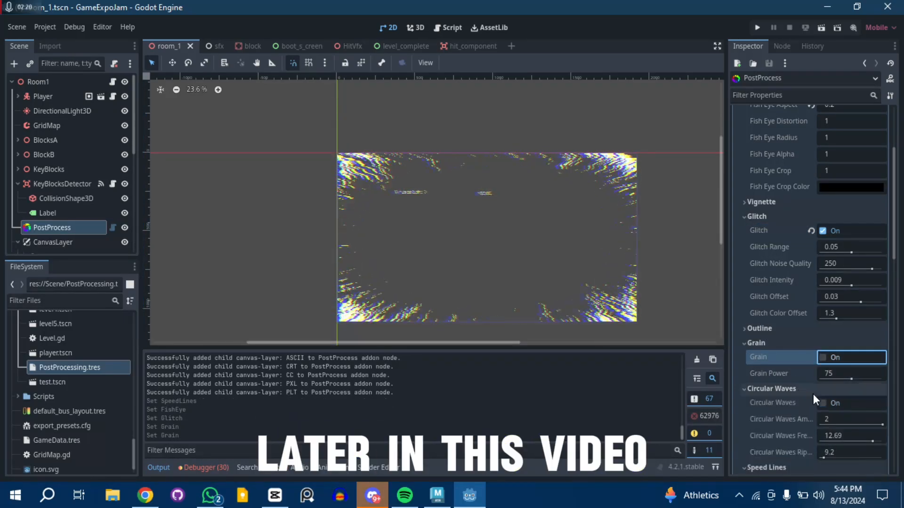
{"action": "left_click", "coordinate": [823, 402]}
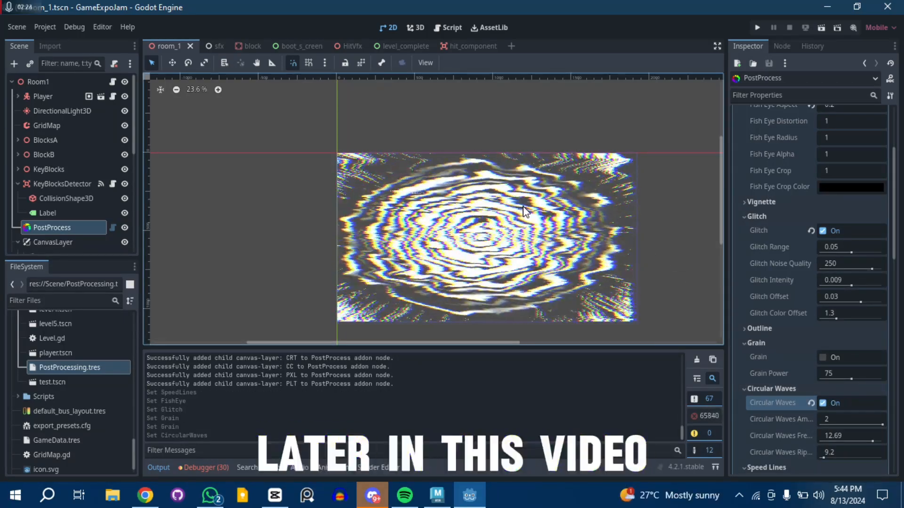
Stop the test run and search the asset library for 'post' addons
{"action": "scroll", "scroll_direction": "down", "scroll_amount": 3}
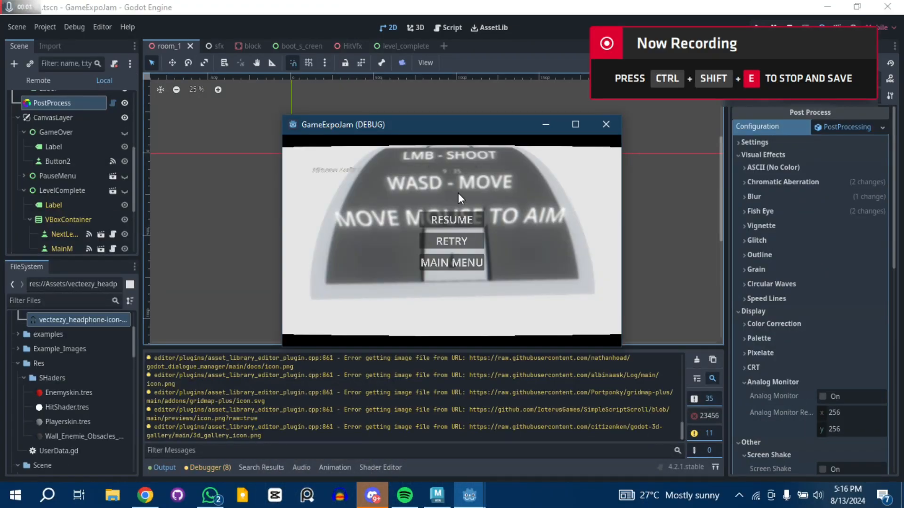
{"action": "mouse_move", "coordinate": [458, 188]}
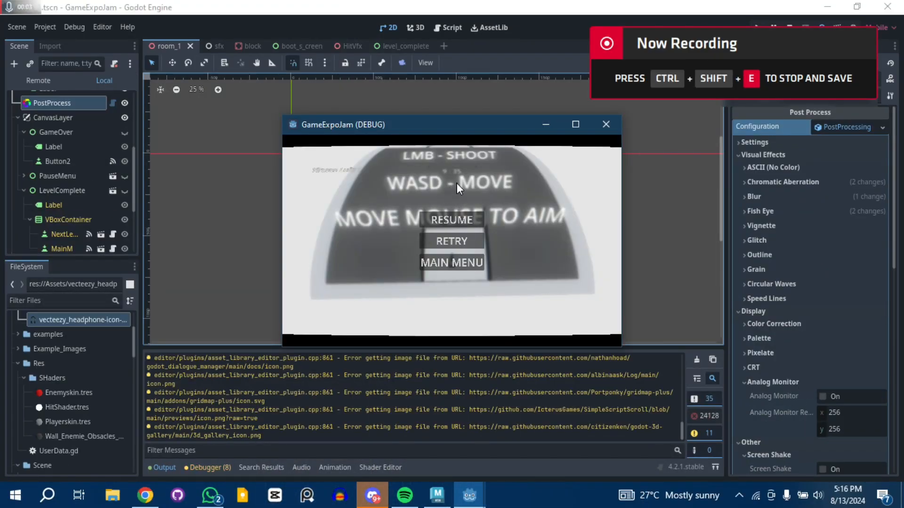
{"action": "left_click", "coordinate": [452, 220]}
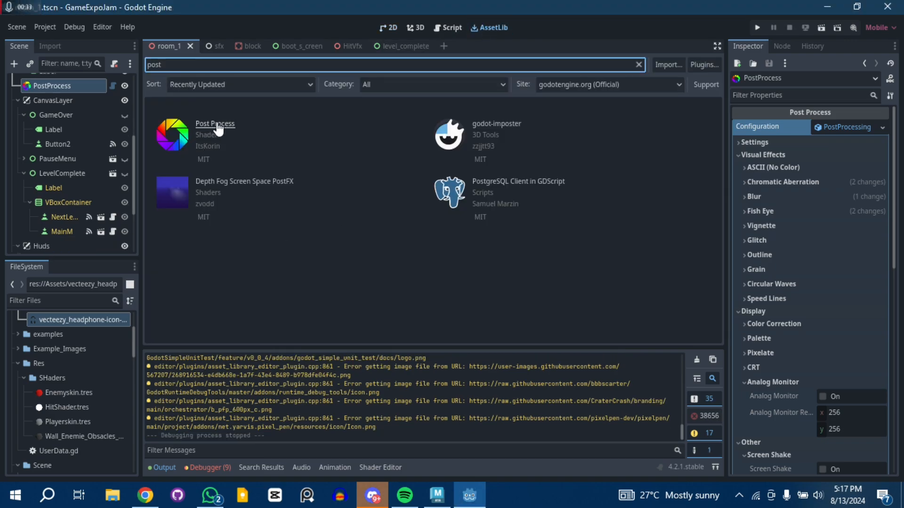
{"action": "left_click", "coordinate": [214, 123]}
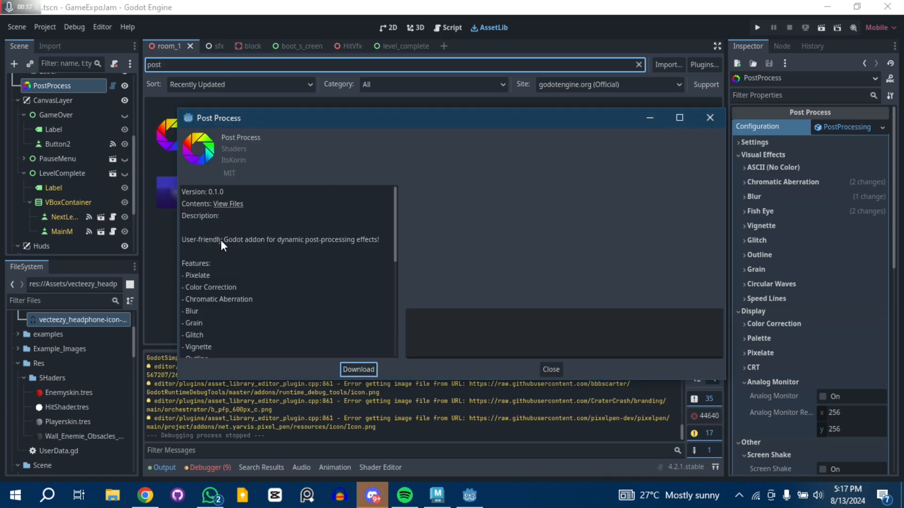
{"action": "scroll", "scroll_direction": "down", "scroll_amount": 3}
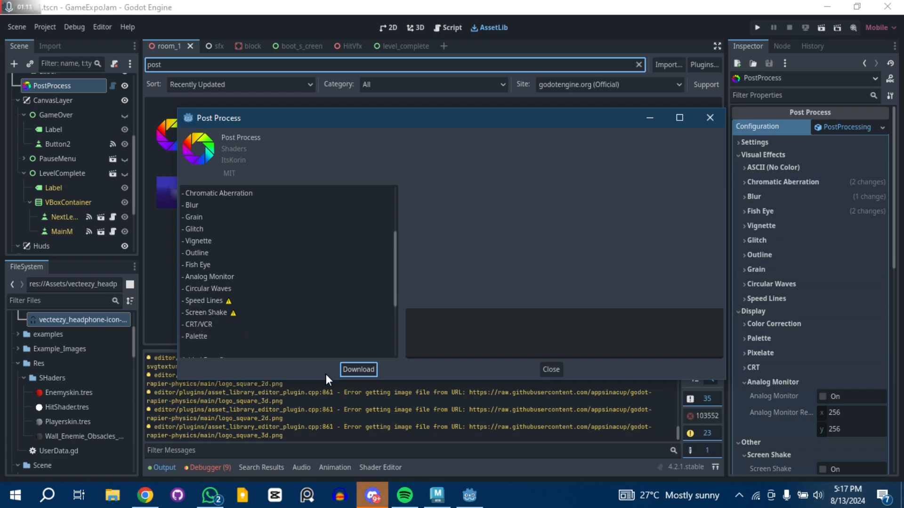
{"action": "scroll", "scroll_direction": "down", "scroll_amount": 3}
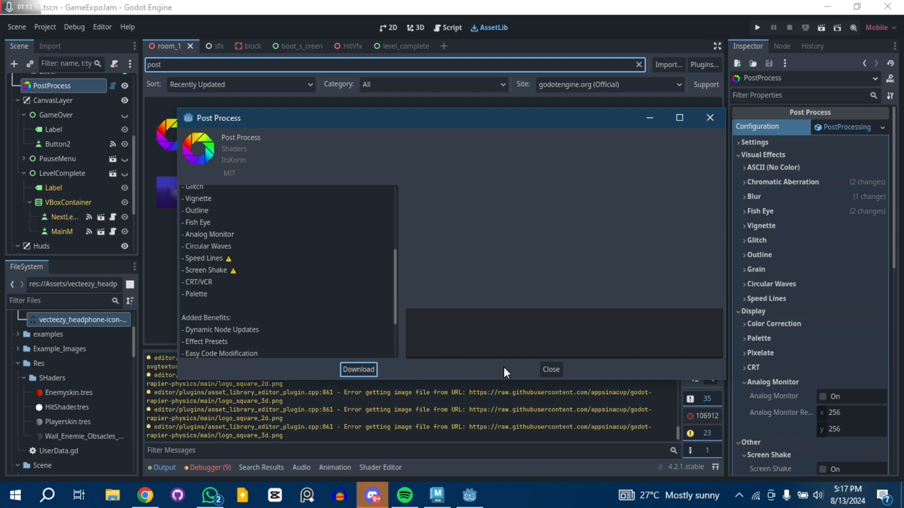
{"action": "left_click", "coordinate": [45, 27]}
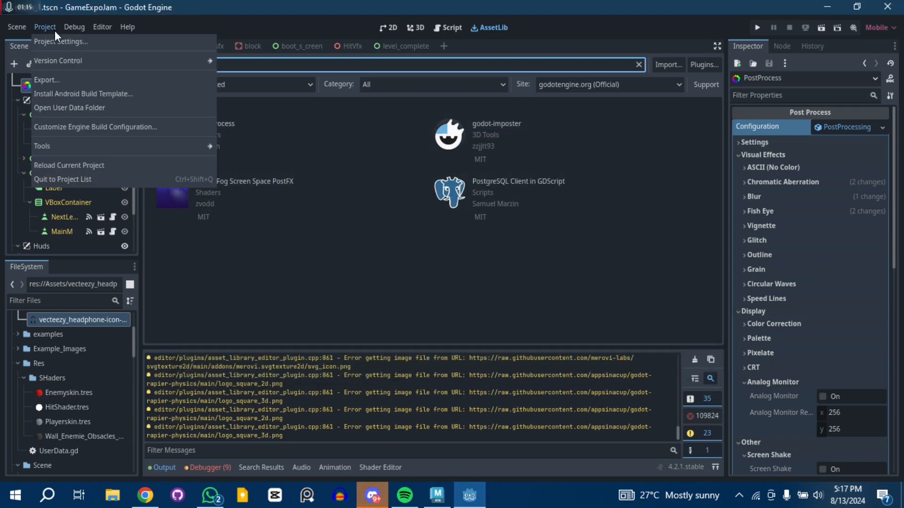
{"action": "left_click", "coordinate": [60, 41]}
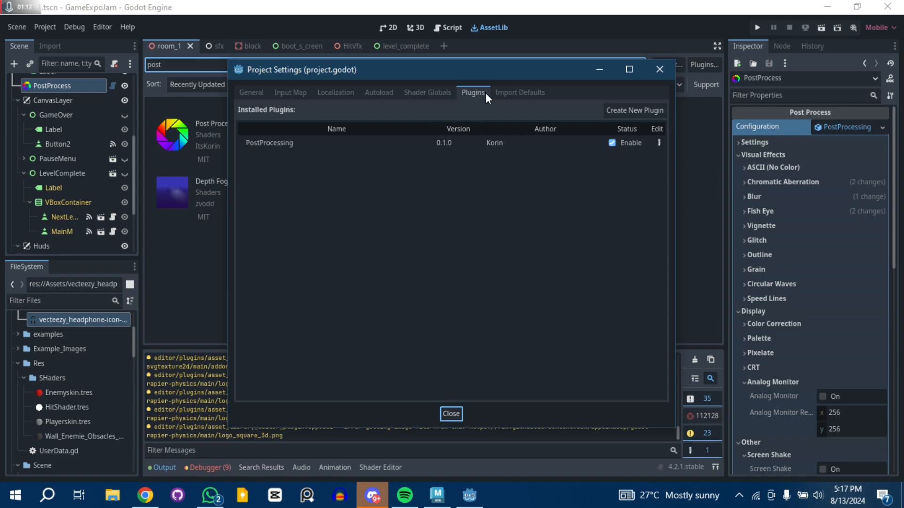
{"action": "mouse_move", "coordinate": [639, 145]}
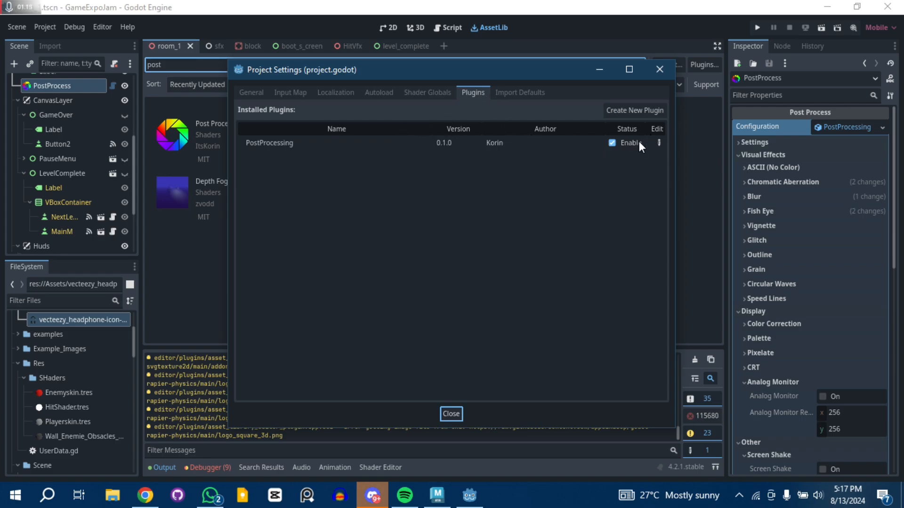
{"action": "left_click", "coordinate": [451, 414]}
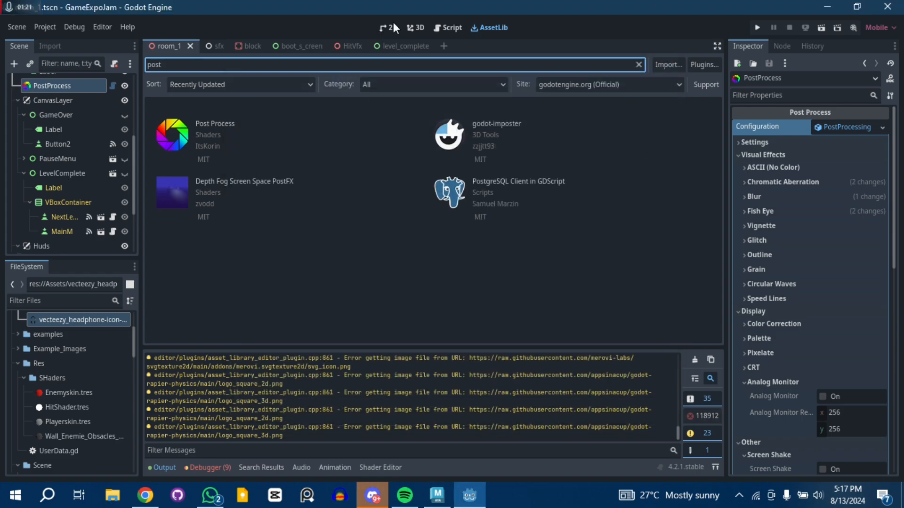
{"action": "left_click", "coordinate": [416, 27]}
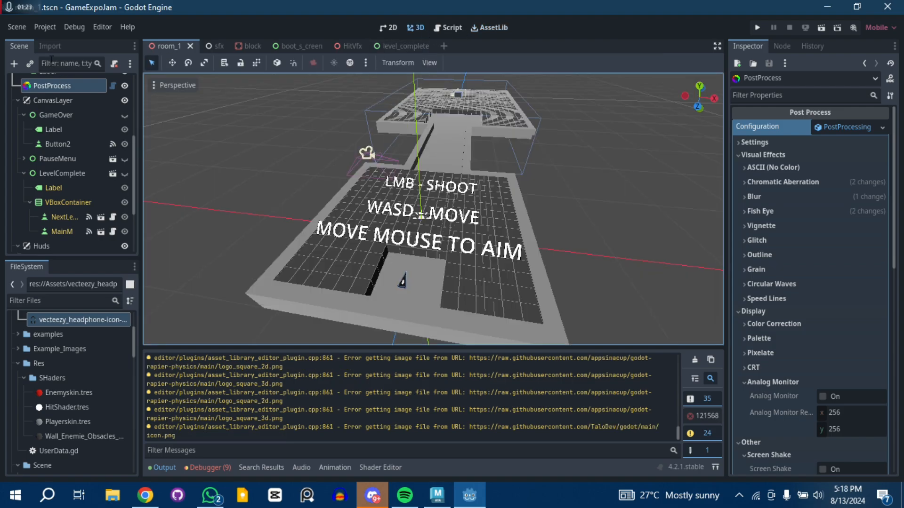
{"action": "left_click", "coordinate": [39, 82]}
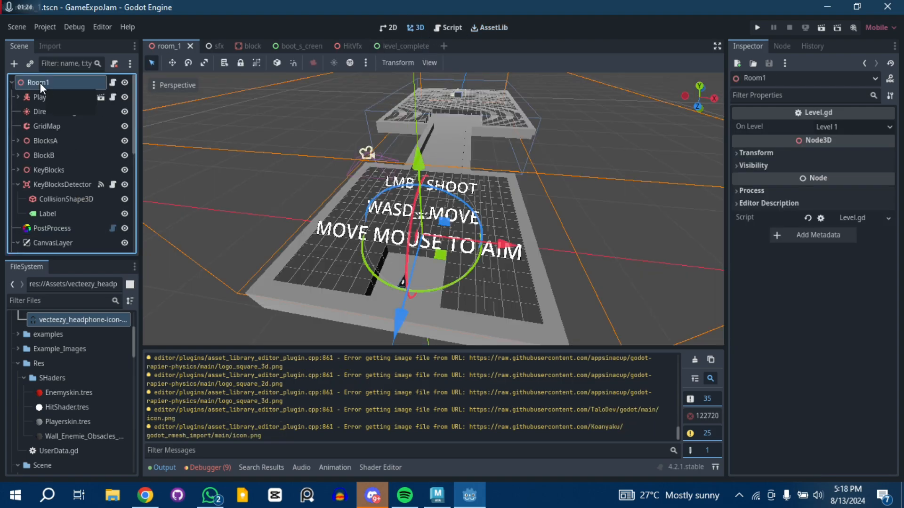
{"action": "left_click", "coordinate": [50, 228]}
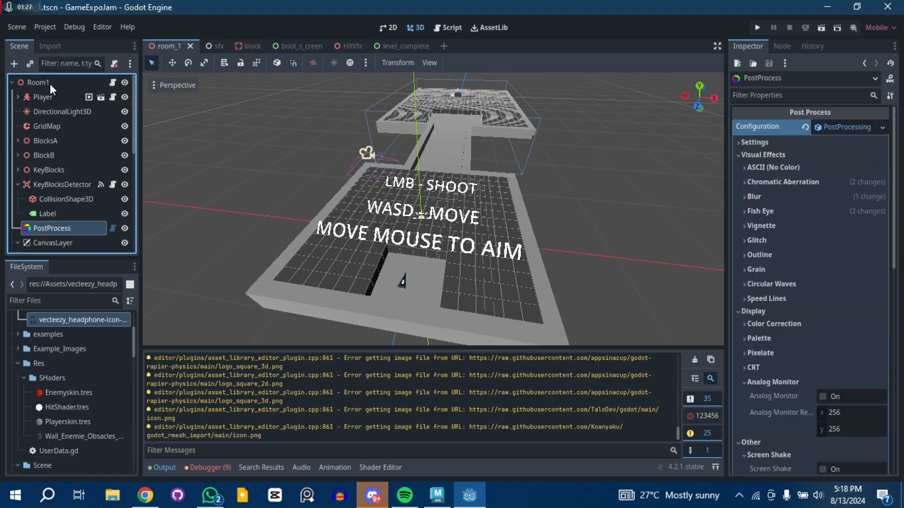
{"action": "type", "text": "pos"}
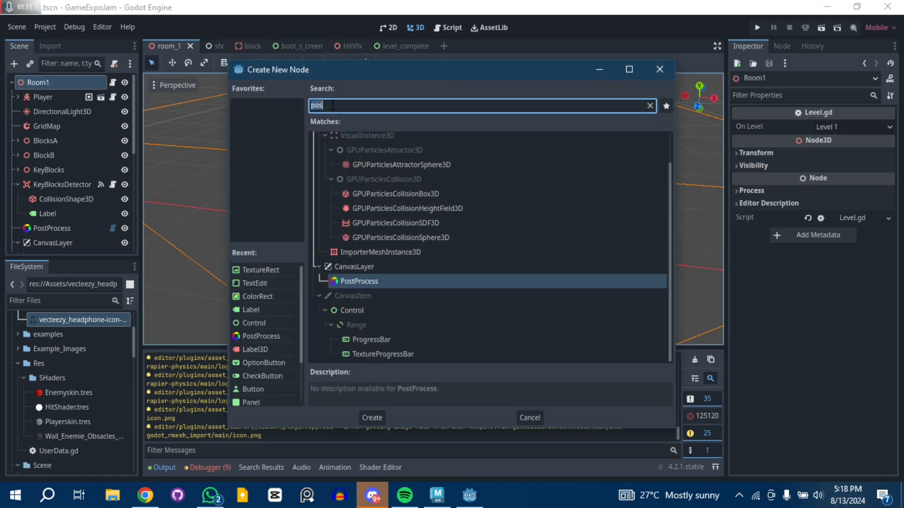
{"action": "key", "text": "Backspace"}
{"action": "type", "text": "d"}
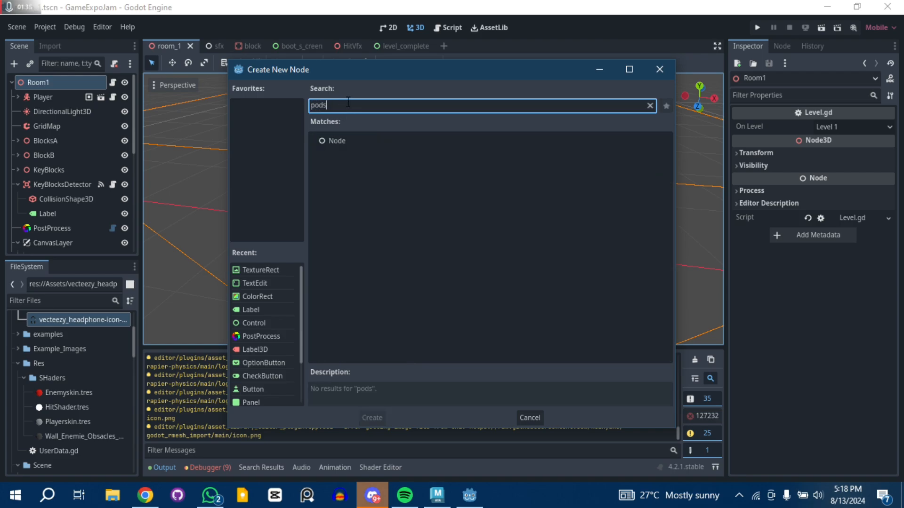
{"action": "type", "text": "post"}
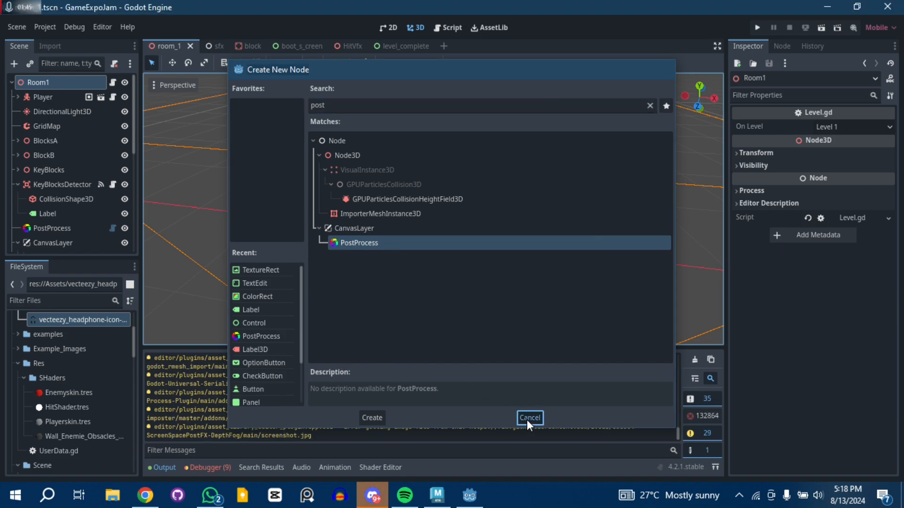
{"action": "left_click", "coordinate": [528, 417]}
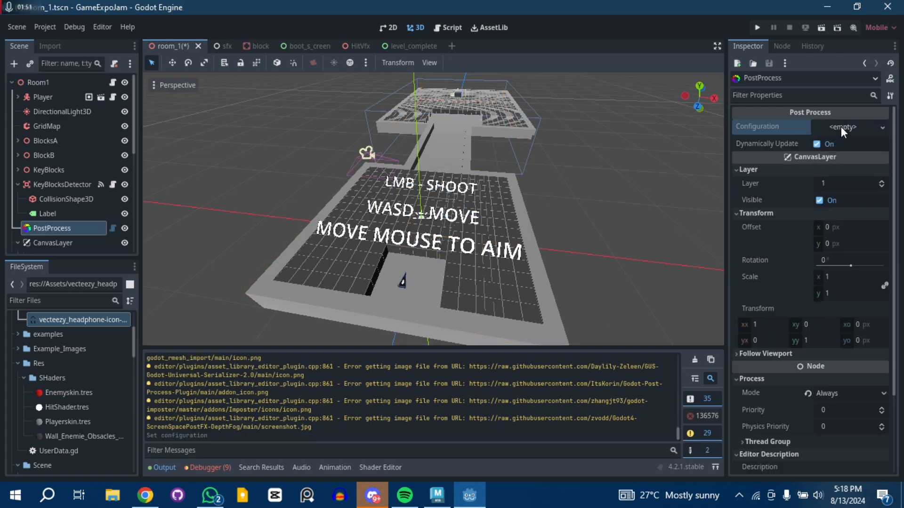
Assign a new PostProcessing configuration and expand its Settings and Visual Effects groups
{"action": "left_click", "coordinate": [842, 127]}
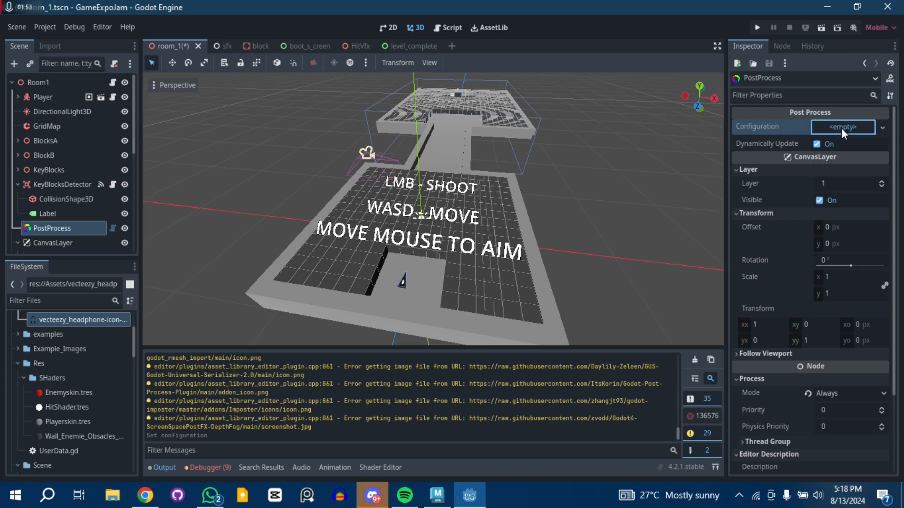
{"action": "left_click", "coordinate": [842, 127]}
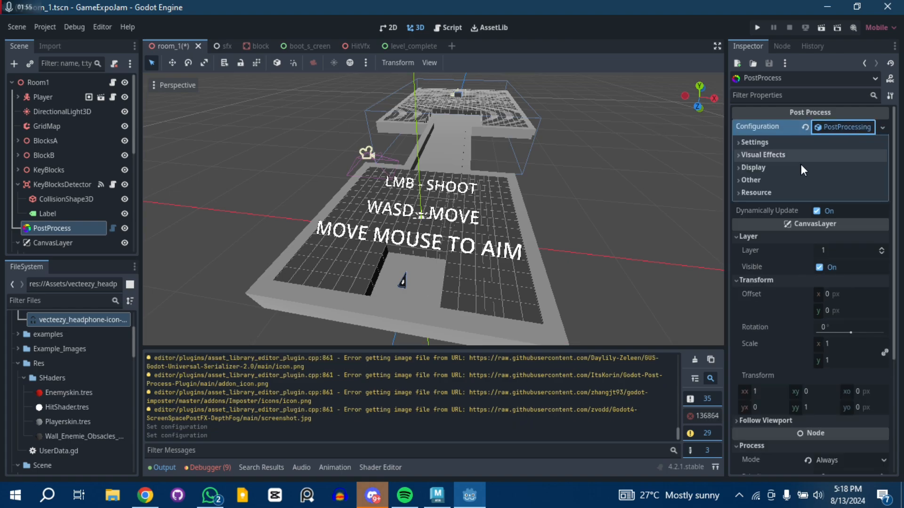
{"action": "left_click", "coordinate": [753, 142]}
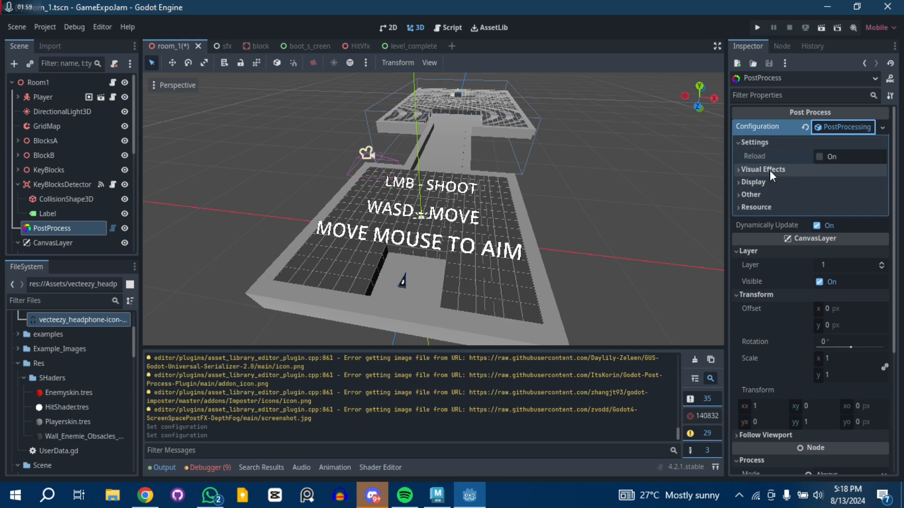
{"action": "left_click", "coordinate": [763, 169]}
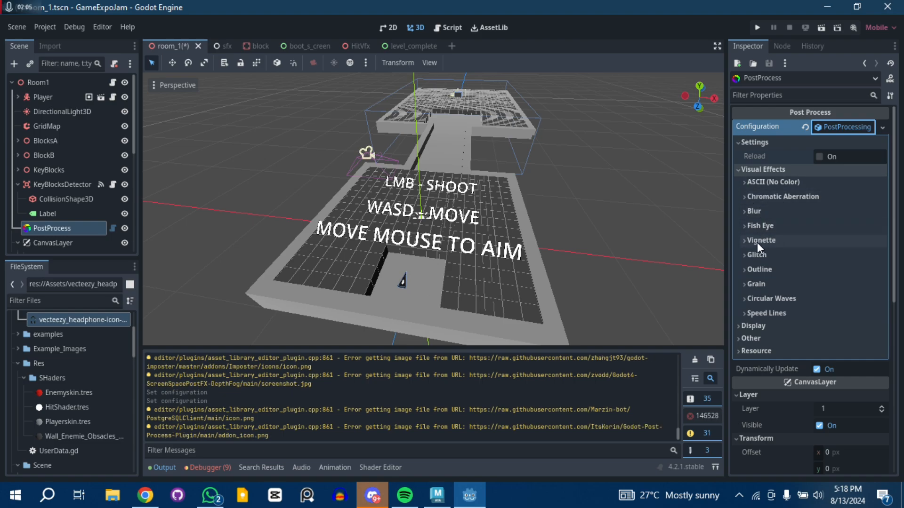
Expand the Display, screen shake, and Outline effect settings
{"action": "left_click", "coordinate": [753, 326]}
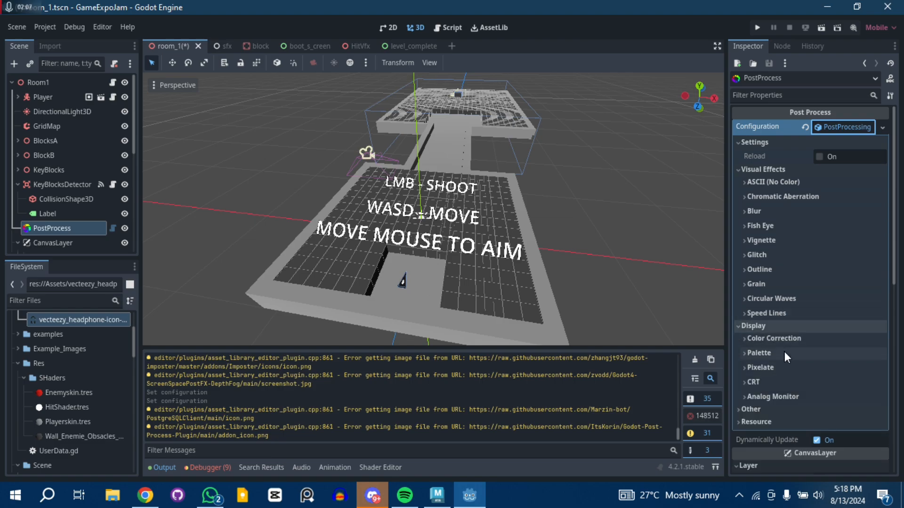
{"action": "scroll", "scroll_direction": "down", "scroll_amount": 3}
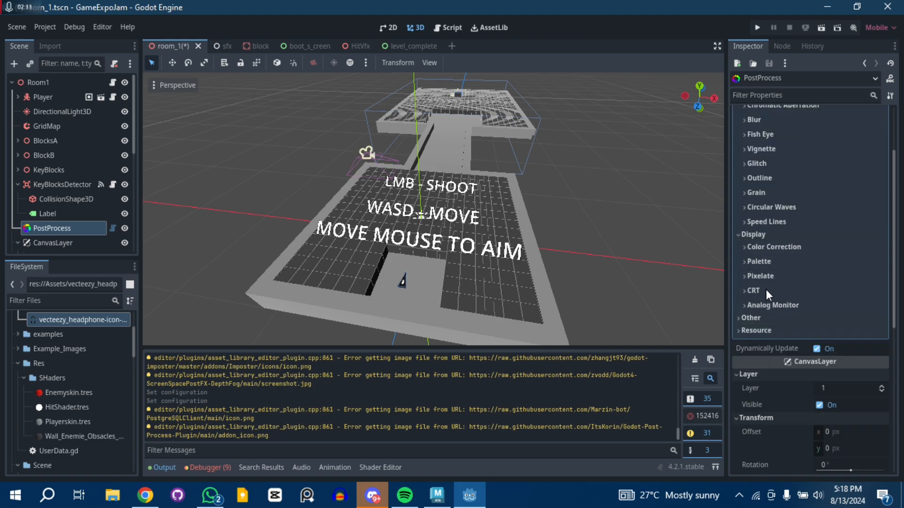
{"action": "left_click", "coordinate": [750, 317]}
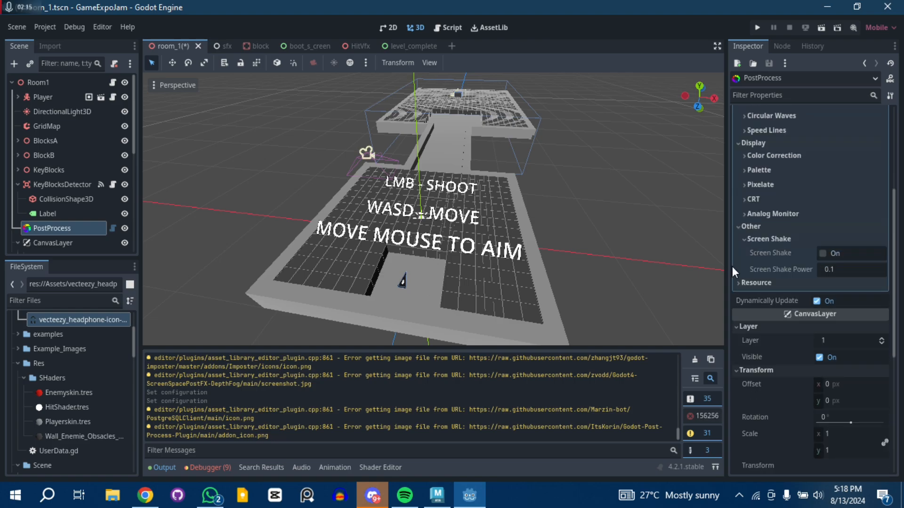
{"action": "scroll", "scroll_direction": "down", "scroll_amount": 3}
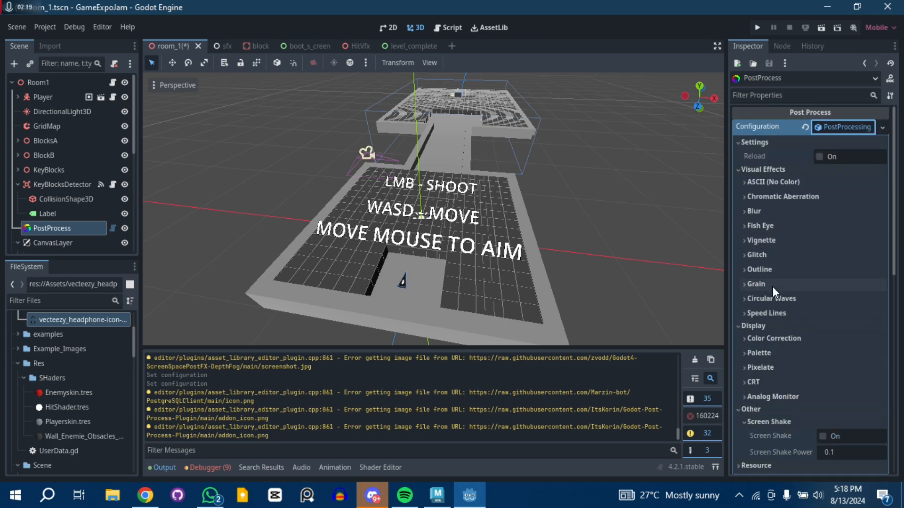
{"action": "mouse_move", "coordinate": [766, 287]}
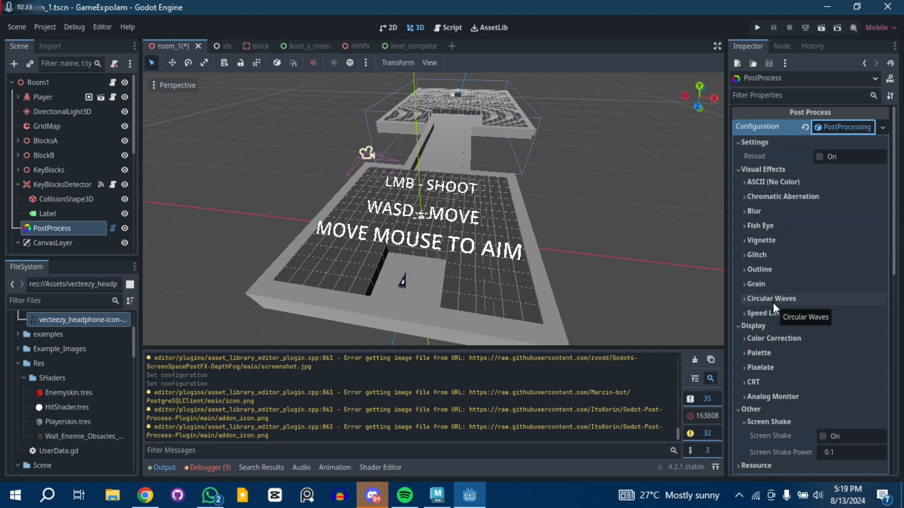
{"action": "mouse_move", "coordinate": [771, 287]}
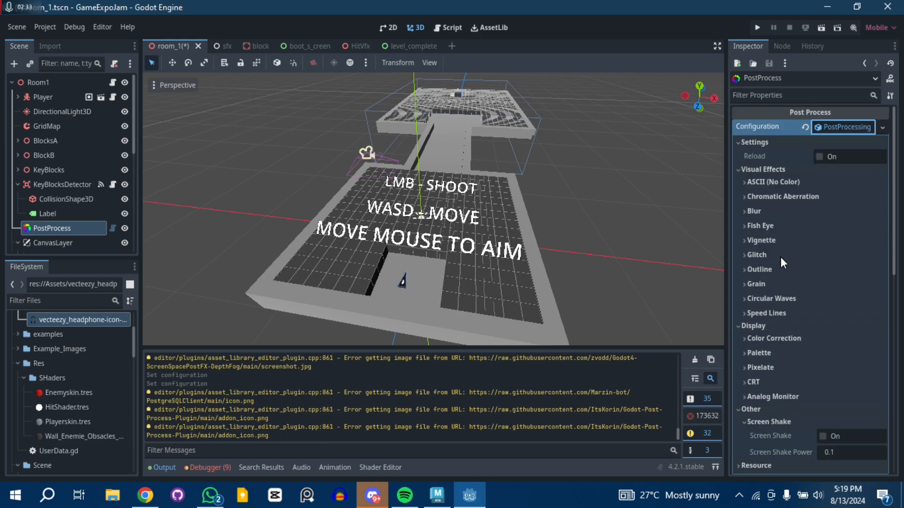
{"action": "left_click", "coordinate": [760, 270]}
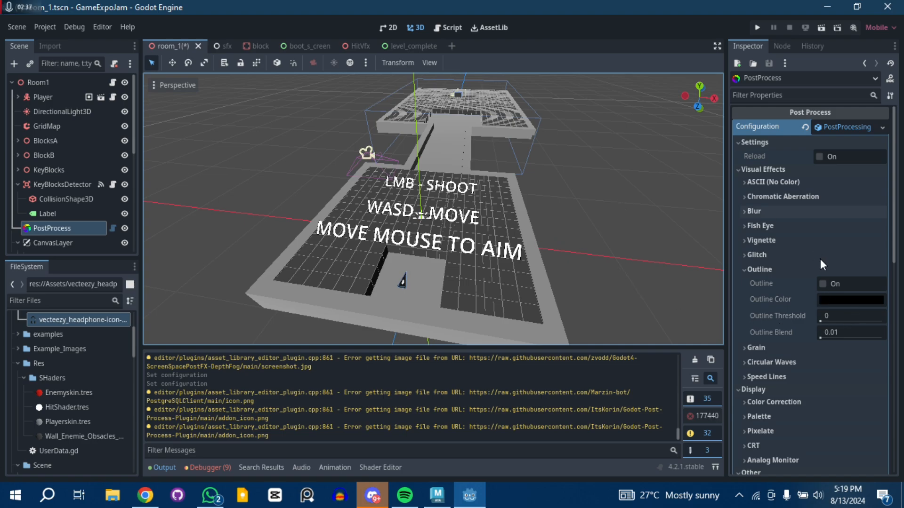
{"action": "mouse_move", "coordinate": [685, 201]}
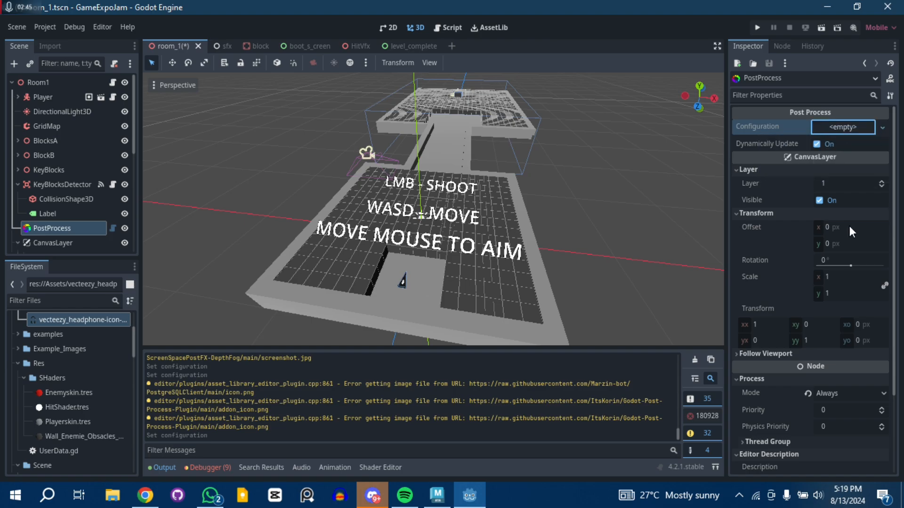
Set PostProcessing.tres as the node's Configuration and expand its Fish Eye settings
{"action": "left_click", "coordinate": [842, 126]}
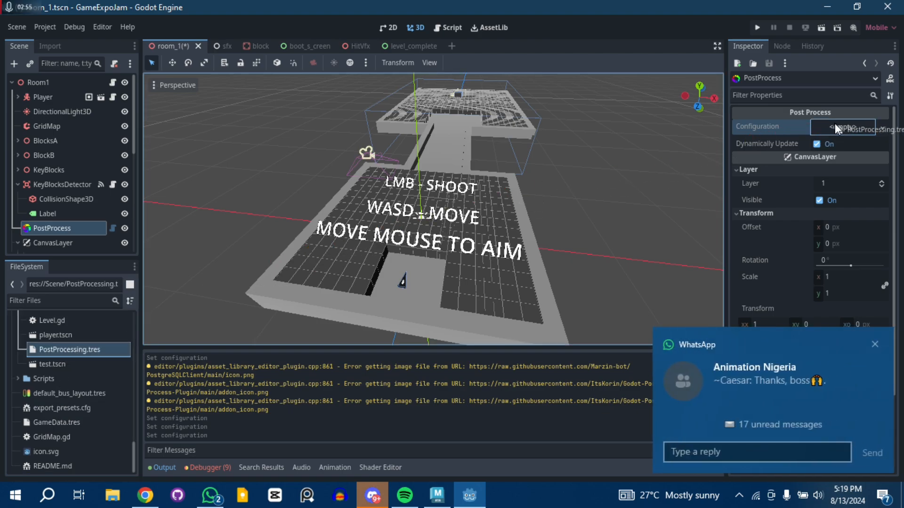
{"action": "left_click", "coordinate": [846, 126]}
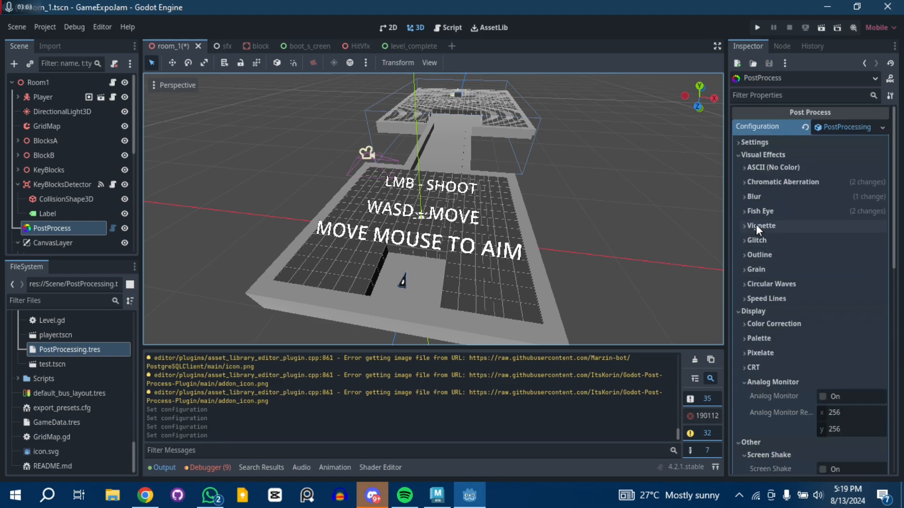
{"action": "left_click", "coordinate": [760, 211]}
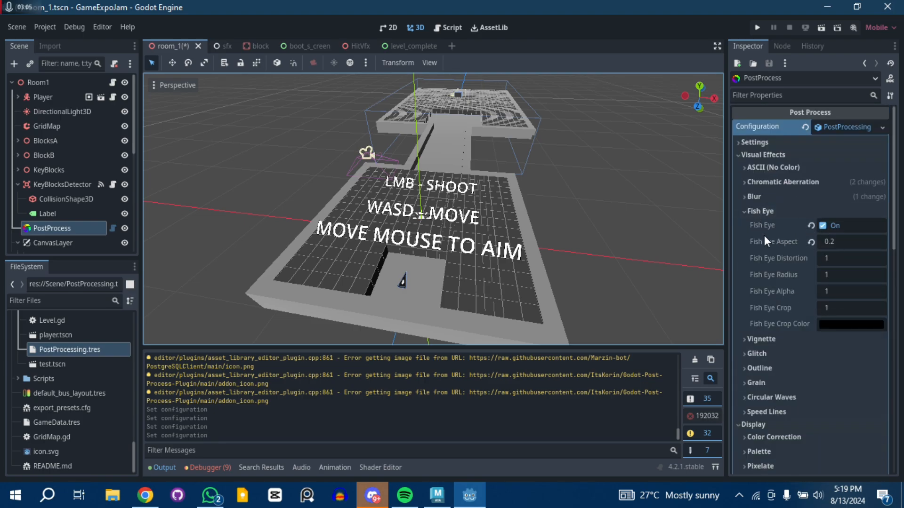
Uncheck Fish Eye, save the scene, and run the game to test
{"action": "scroll", "scroll_direction": "down", "scroll_amount": 3}
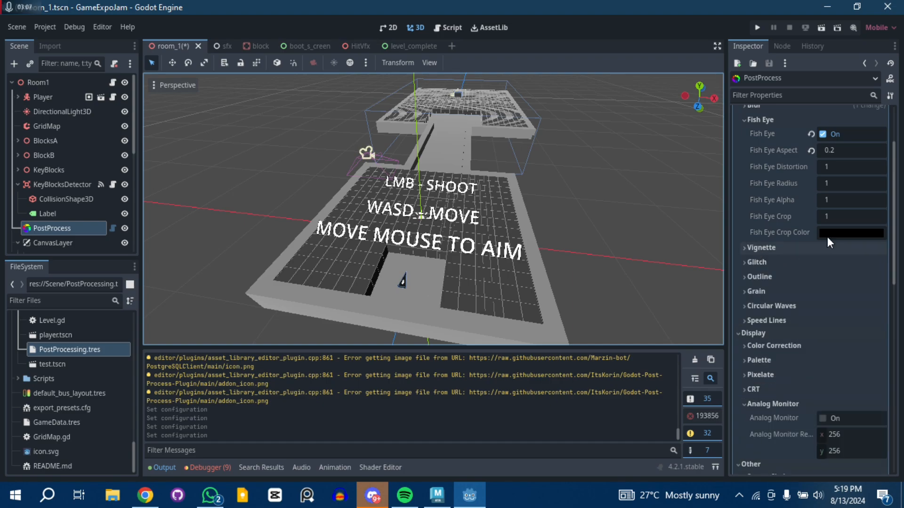
{"action": "mouse_move", "coordinate": [822, 320]}
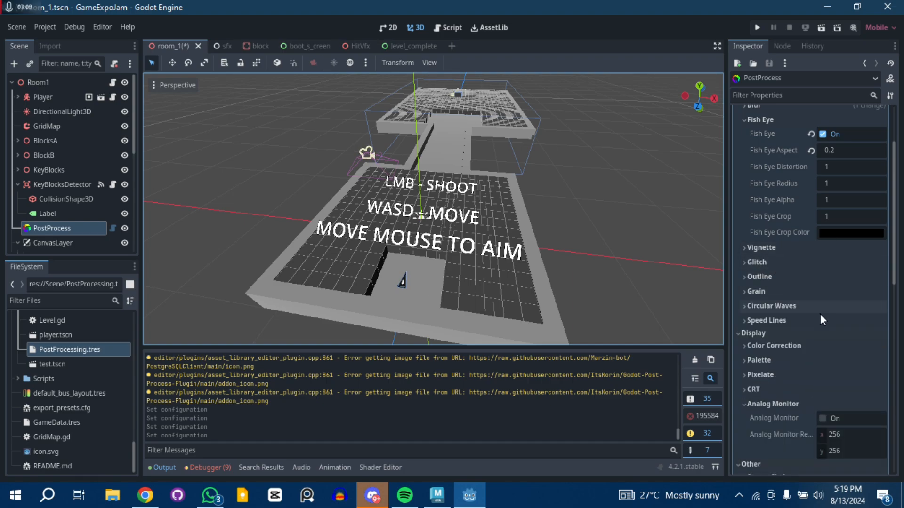
{"action": "scroll", "scroll_direction": "up", "scroll_amount": 3}
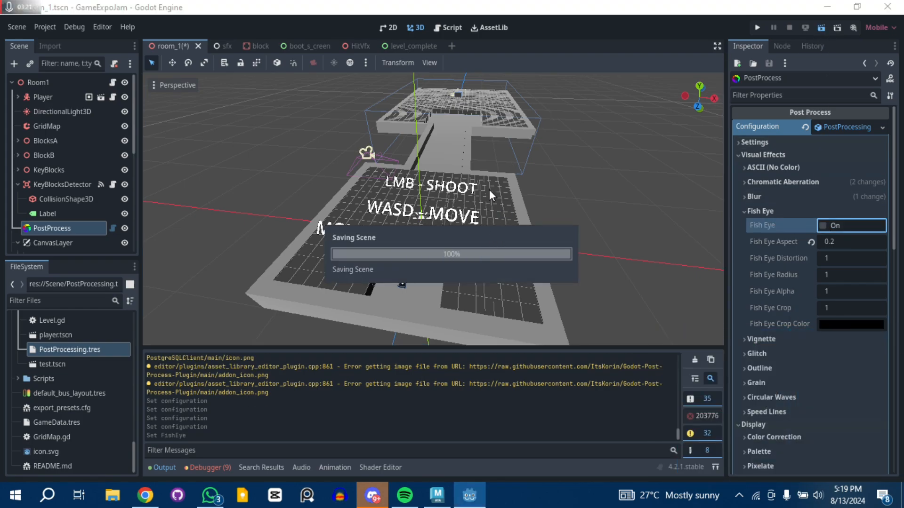
{"action": "left_click", "coordinate": [757, 28]}
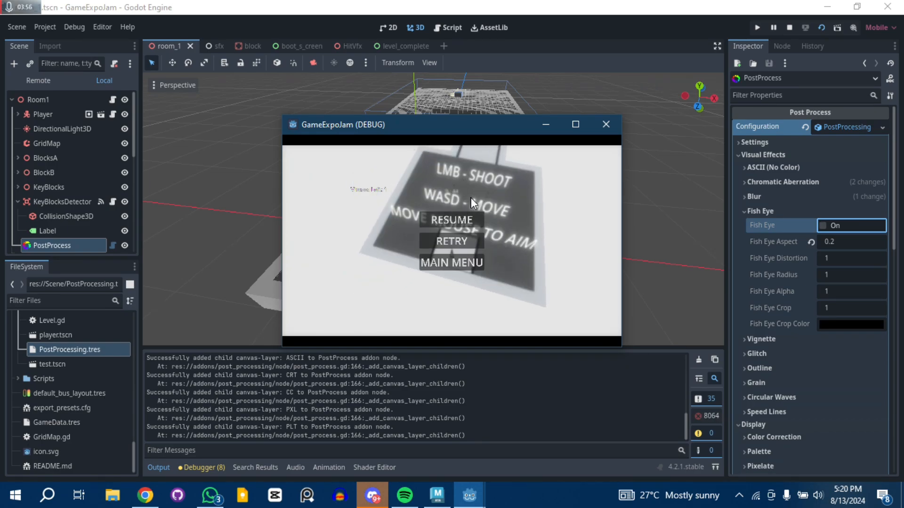
{"action": "mouse_move", "coordinate": [459, 226]}
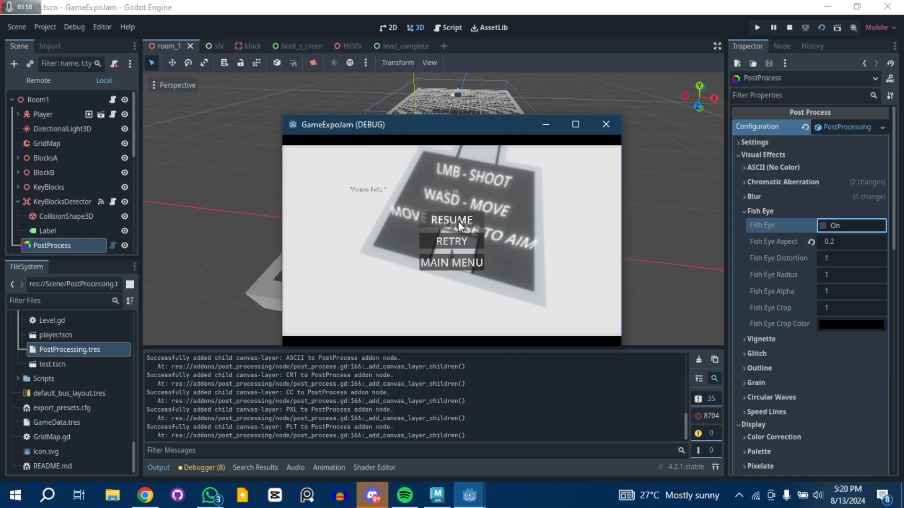
{"action": "mouse_move", "coordinate": [340, 267]}
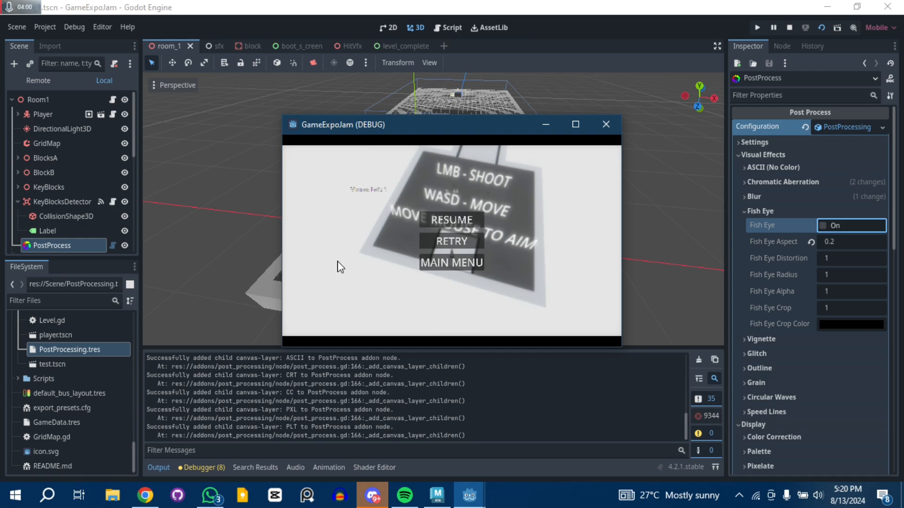
{"action": "mouse_move", "coordinate": [435, 210]}
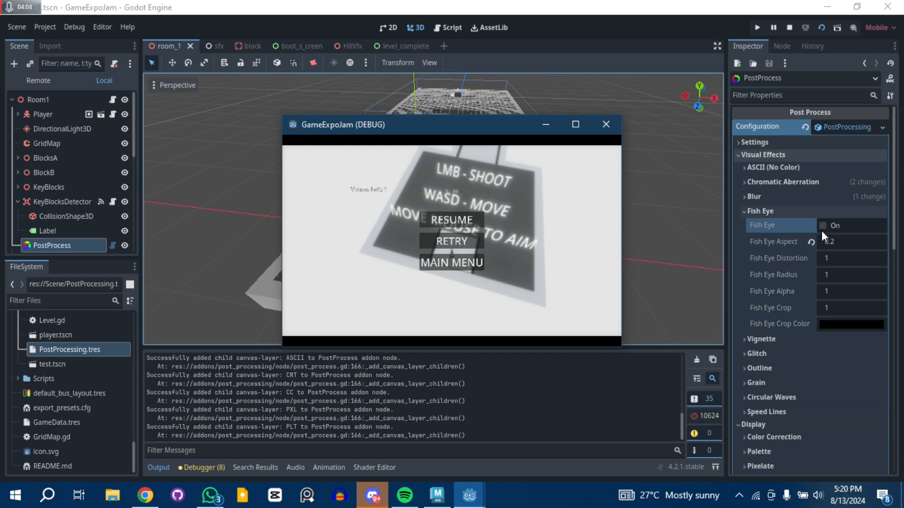
Re-enable Fish Eye, save, and view the curved level in the running game
{"action": "left_click", "coordinate": [822, 225]}
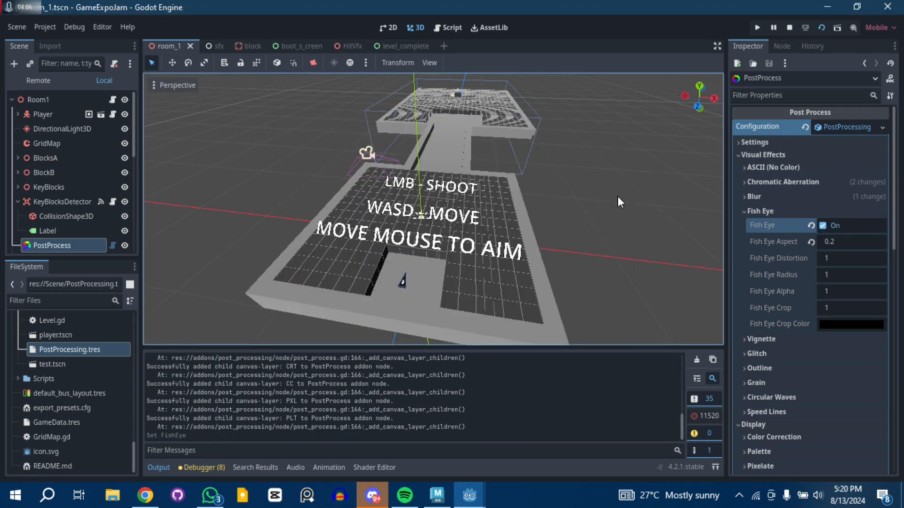
{"action": "key", "text": "ctrl+s"}
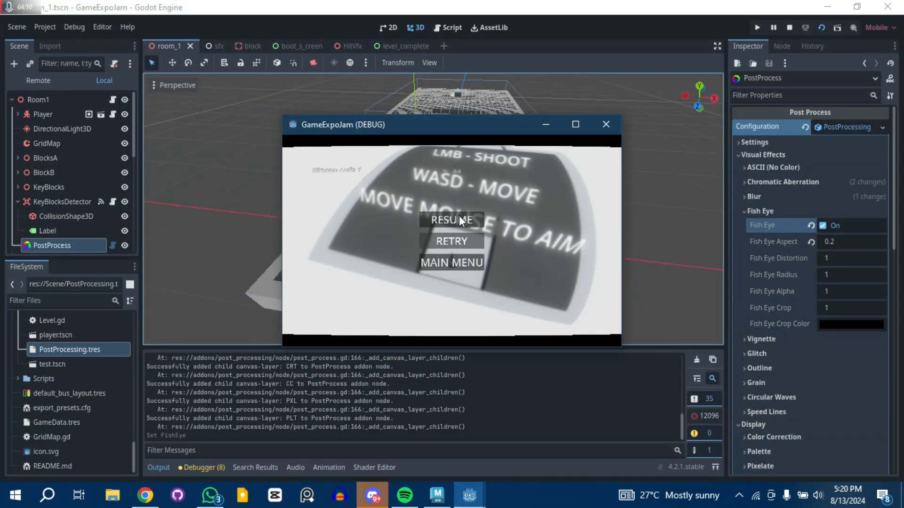
{"action": "left_click", "coordinate": [451, 220]}
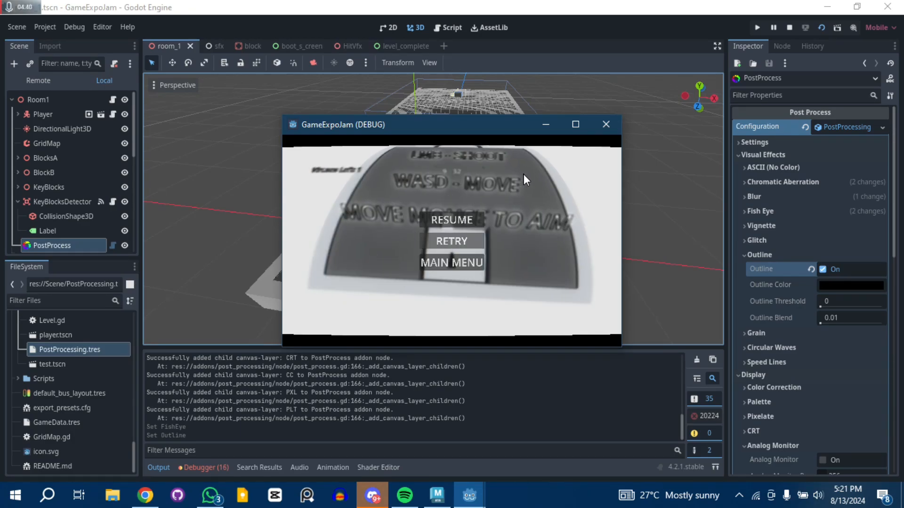
Switch Outline off, check the game without outlines, then stop the test run
{"action": "left_click", "coordinate": [451, 220]}
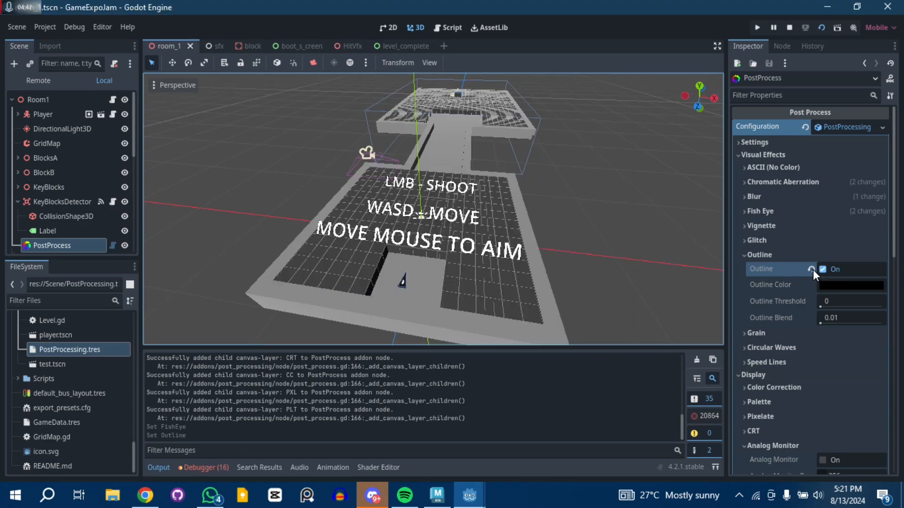
{"action": "left_click", "coordinate": [815, 270]}
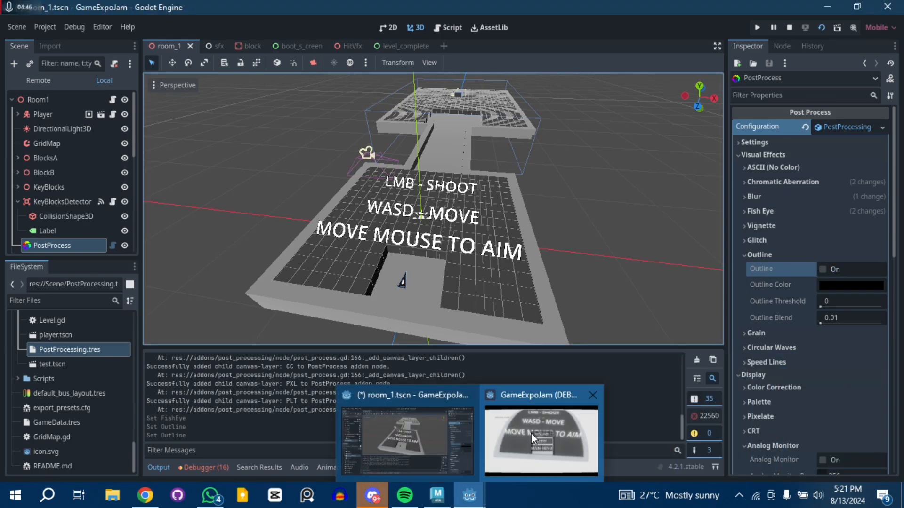
{"action": "left_click", "coordinate": [540, 439]}
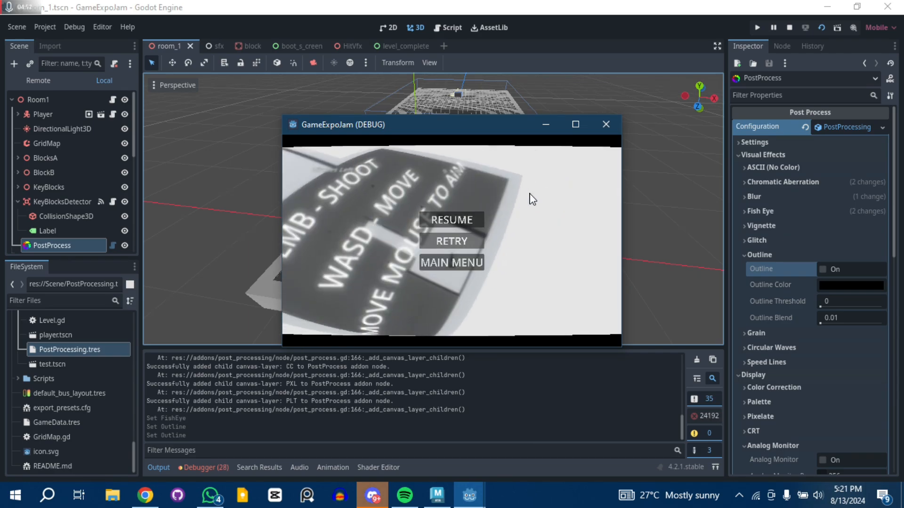
{"action": "left_click", "coordinate": [451, 219]}
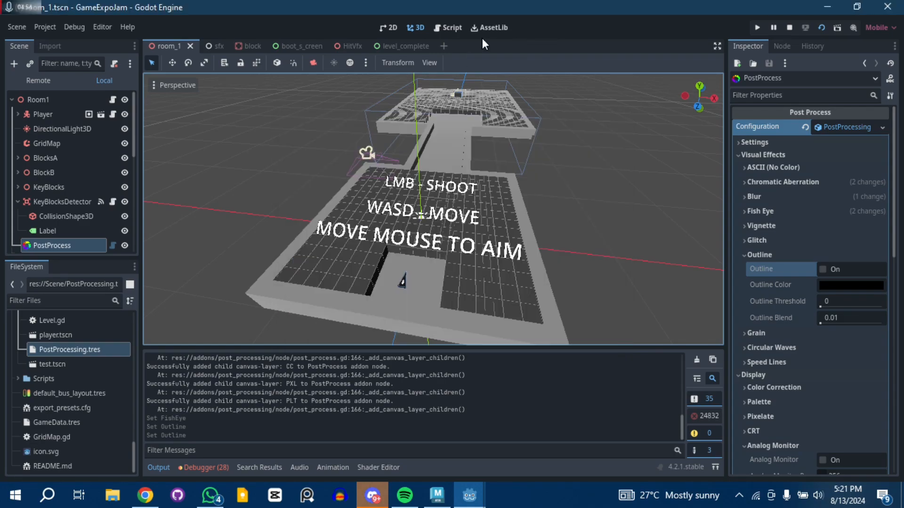
Open the hit_component scene and collapse its PostProcessing resource in the Inspector
{"action": "left_click", "coordinate": [451, 27]}
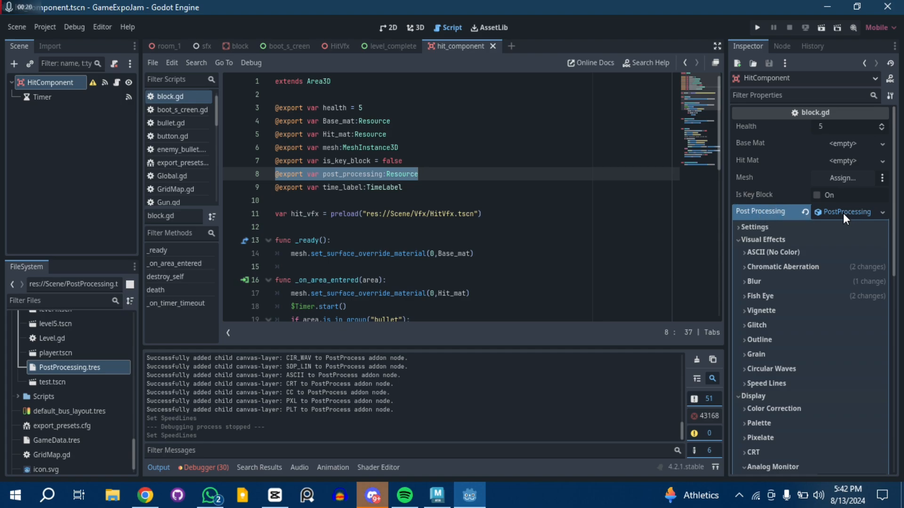
{"action": "left_click", "coordinate": [847, 211]}
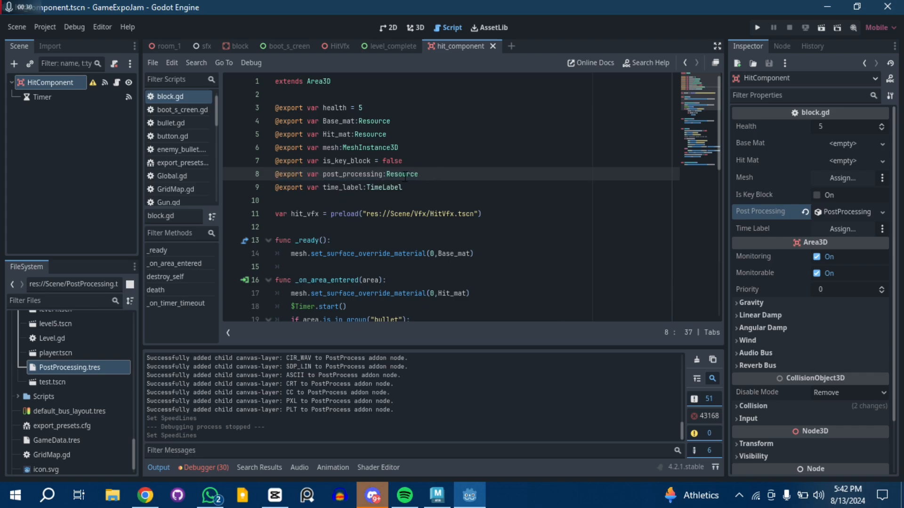
Change post_processing's type on line 8 from Resource to PostProcessingConfiguration
{"action": "double_click", "coordinate": [401, 174]}
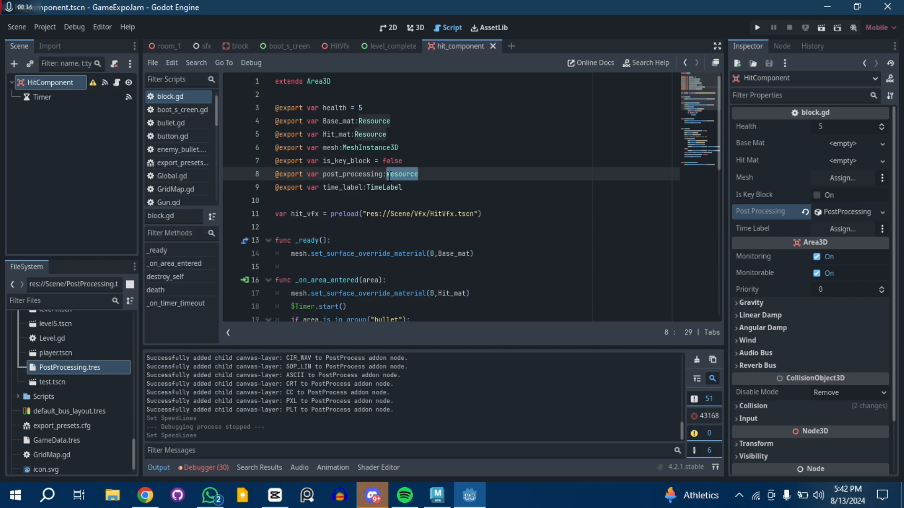
{"action": "type", "text": "Con"}
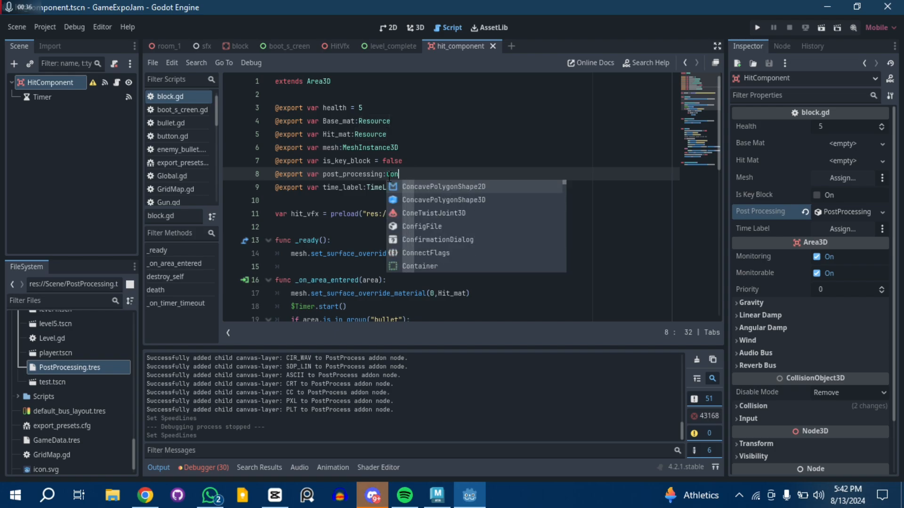
{"action": "type", "text": "fig"}
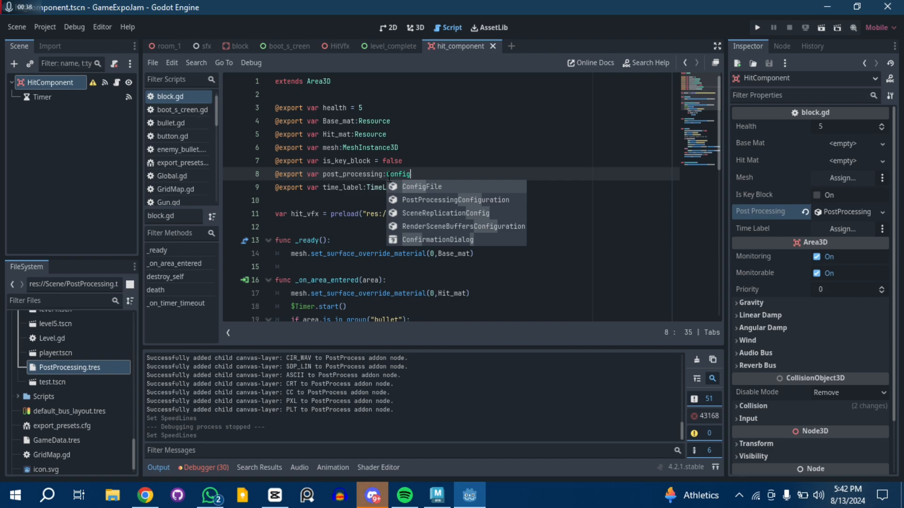
{"action": "left_click", "coordinate": [455, 200]}
{"action": "type", "text": "post_processing.ScreenShake = true"}
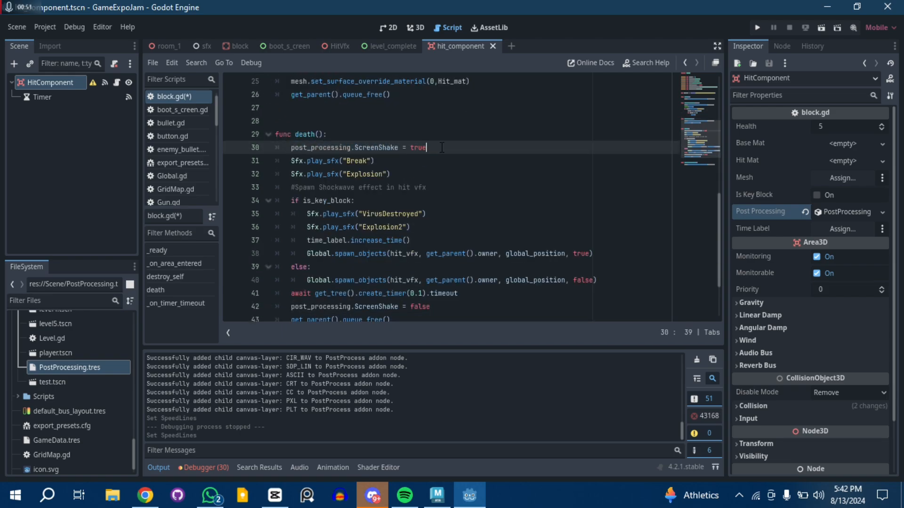
In death(), set ScreenShake true, then false after a 0.1 s timer before queue_free()
{"action": "left_click", "coordinate": [396, 120]}
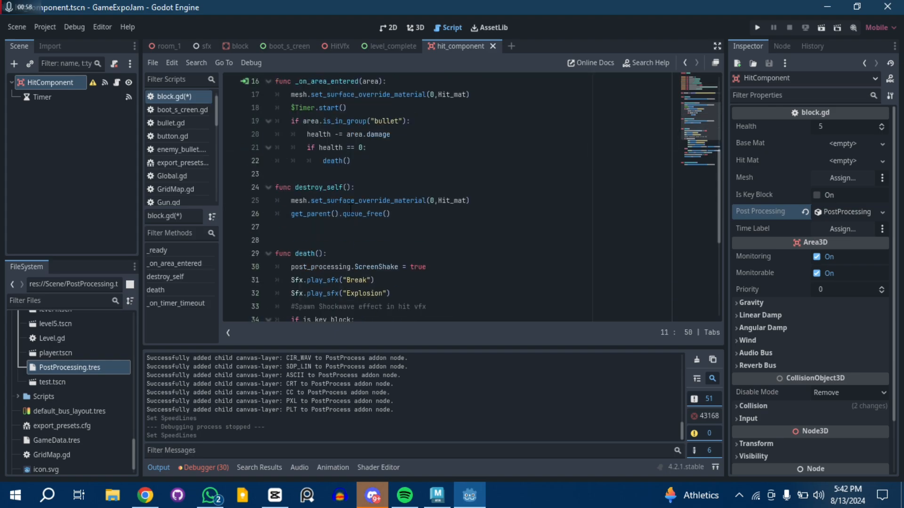
{"action": "scroll", "scroll_direction": "down", "scroll_amount": 3}
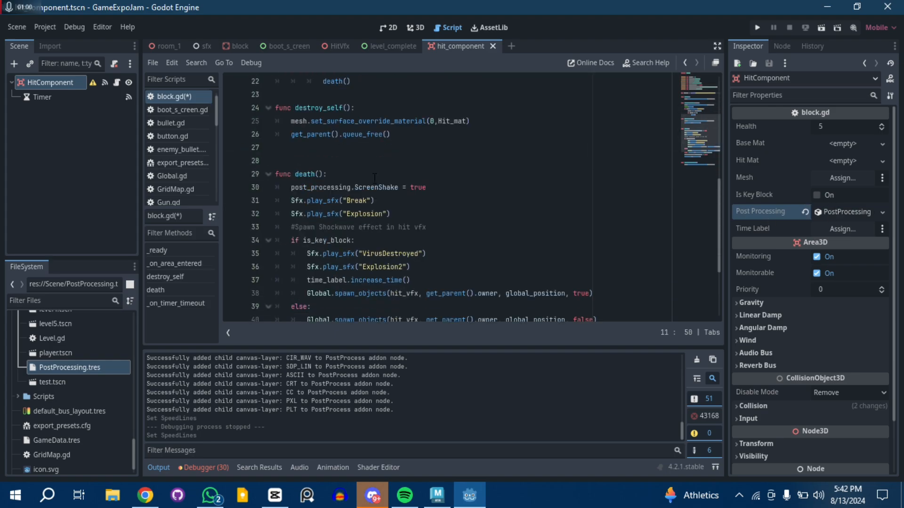
{"action": "type", "text": "post"}
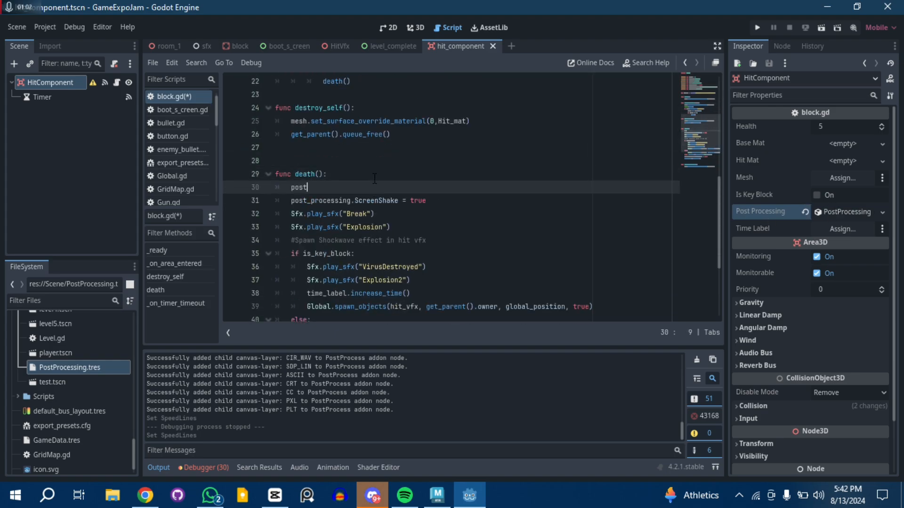
{"action": "type", "text": "_processing.ScreenShake ="}
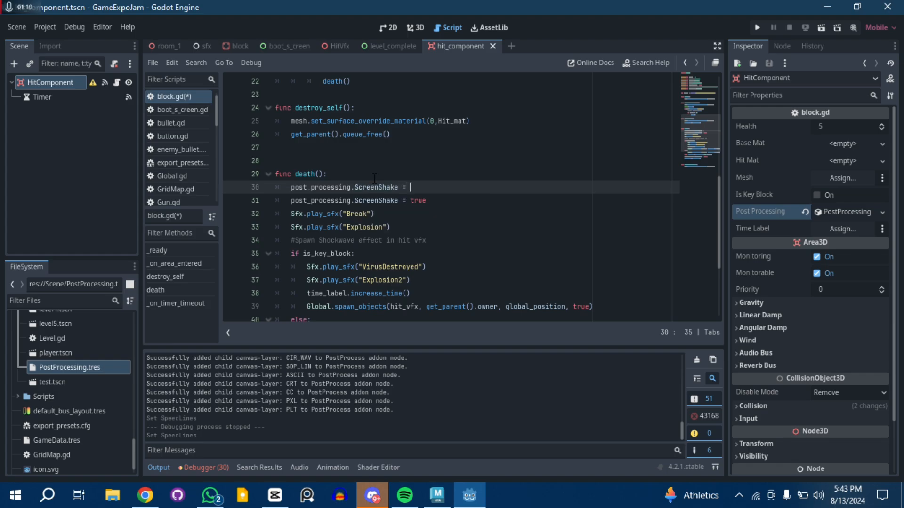
{"action": "type", "text": "true"}
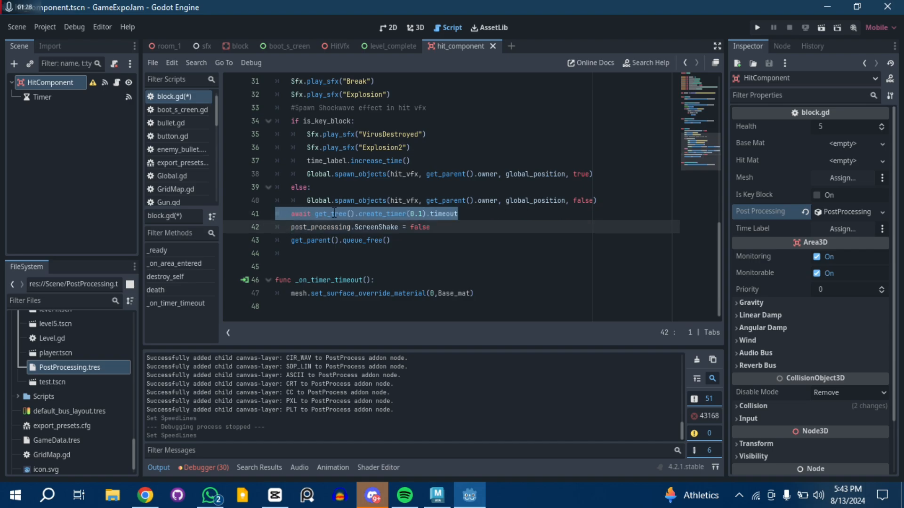
{"action": "left_click", "coordinate": [288, 213]}
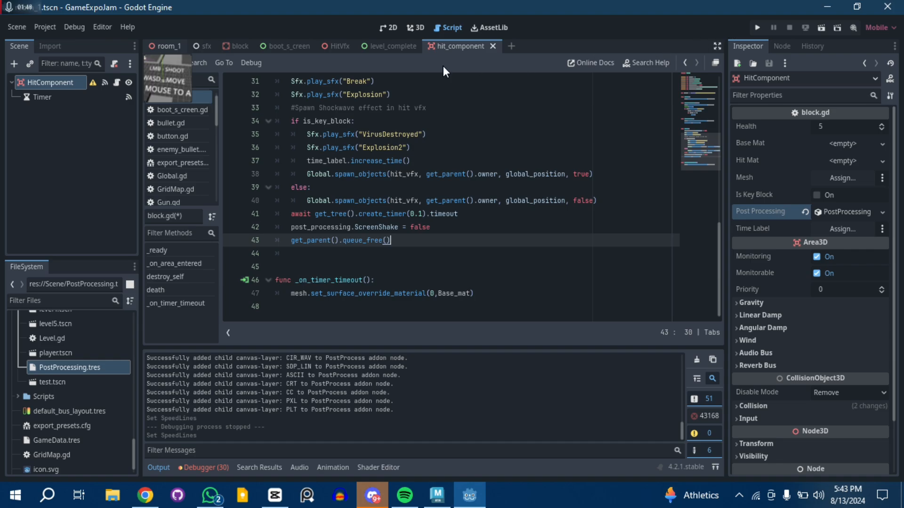
In the room_1 scene's 2D view, enable Speed Lines in the PostProcess configuration
{"action": "left_click", "coordinate": [169, 46]}
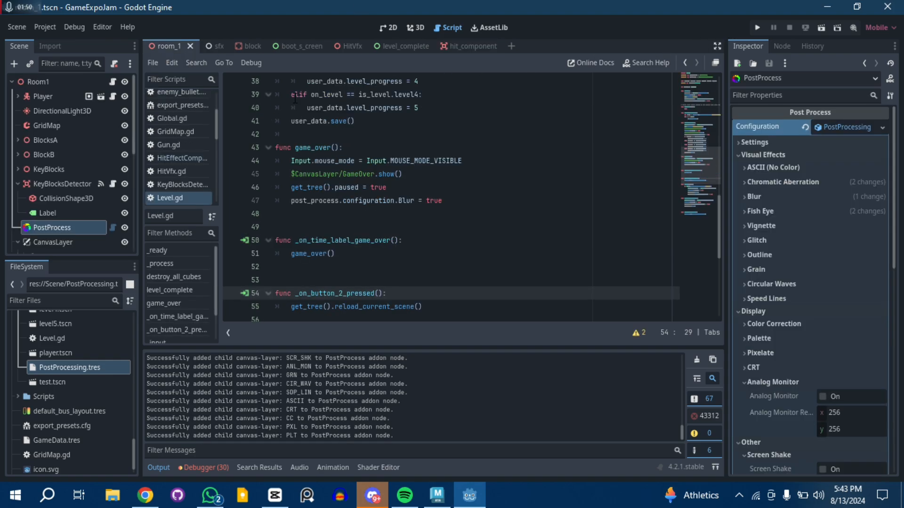
{"action": "left_click", "coordinate": [388, 27]}
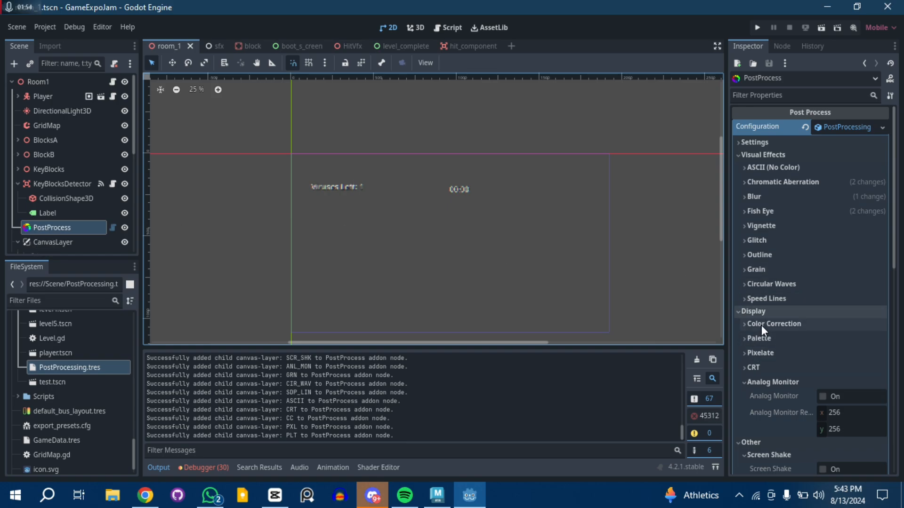
{"action": "left_click", "coordinate": [766, 299]}
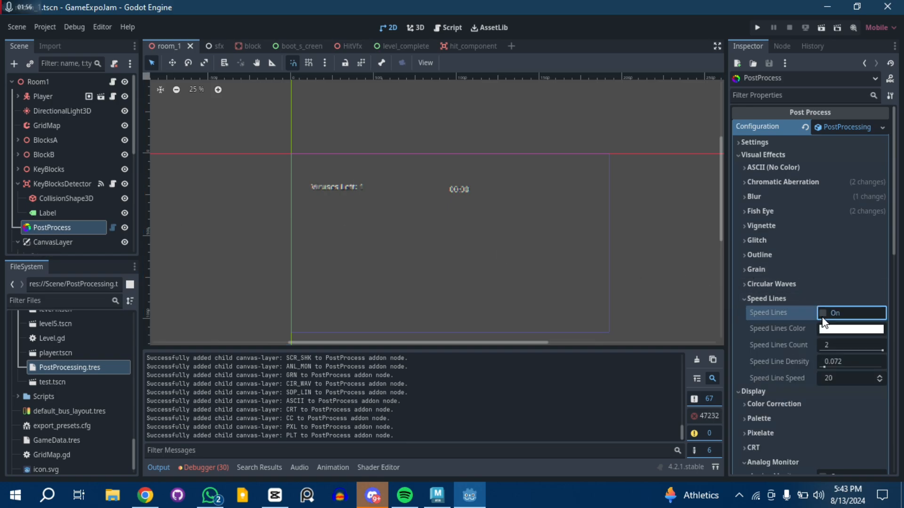
{"action": "left_click", "coordinate": [824, 312]}
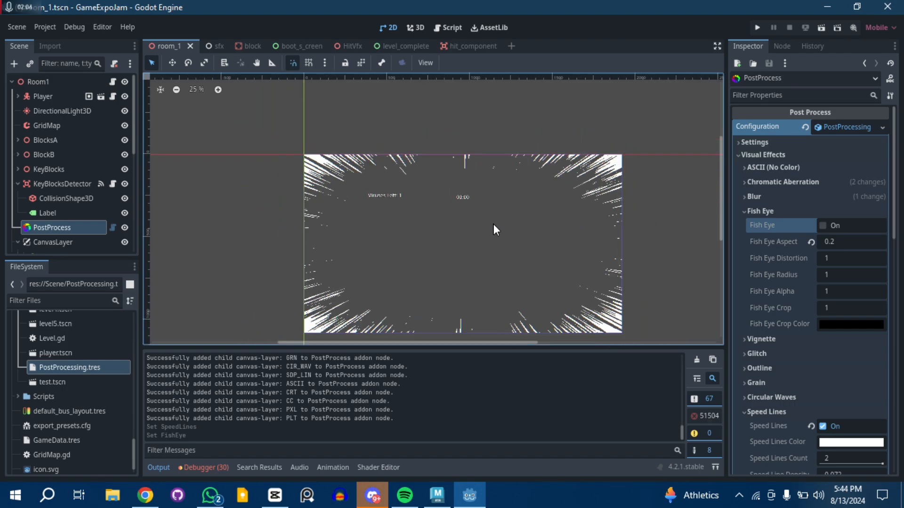
Scroll the Inspector down past Speed Lines to the Glitch and Circular Waves settings
{"action": "scroll", "scroll_direction": "down", "scroll_amount": 3}
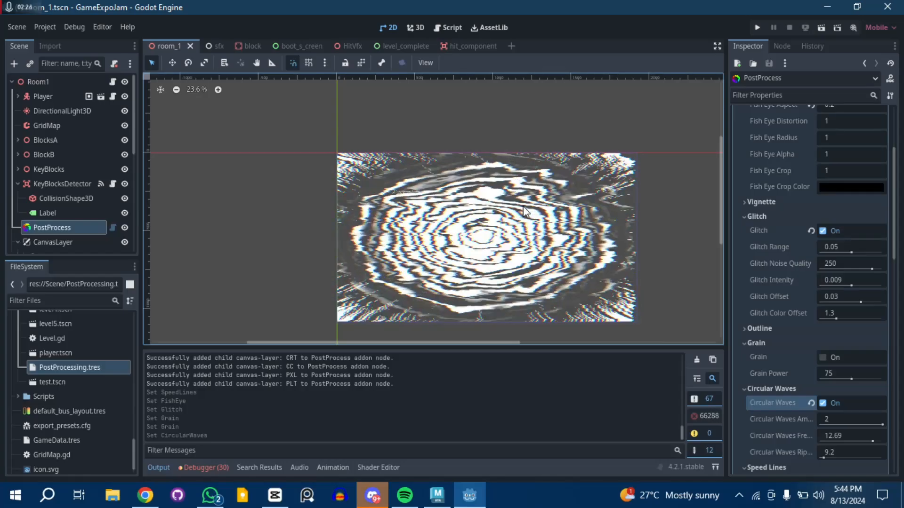
{"action": "scroll", "scroll_direction": "down", "scroll_amount": 3}
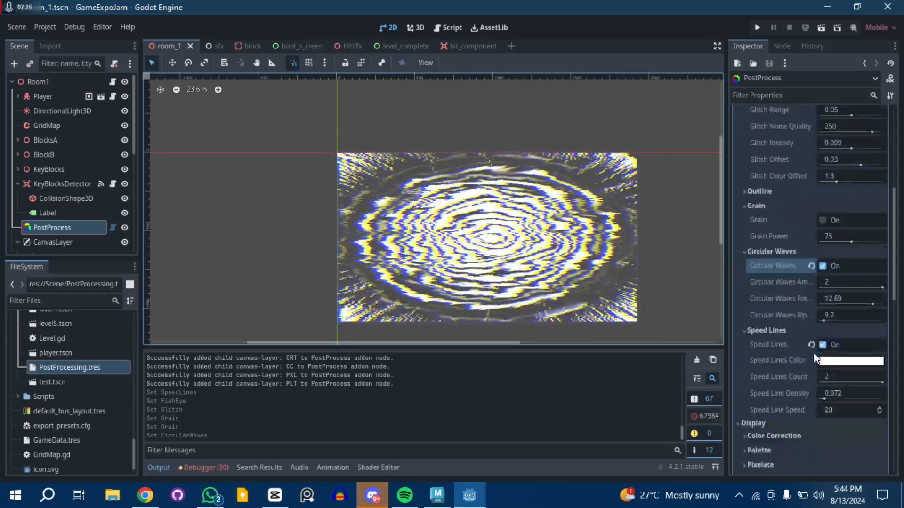
{"action": "scroll", "scroll_direction": "down", "scroll_amount": 3}
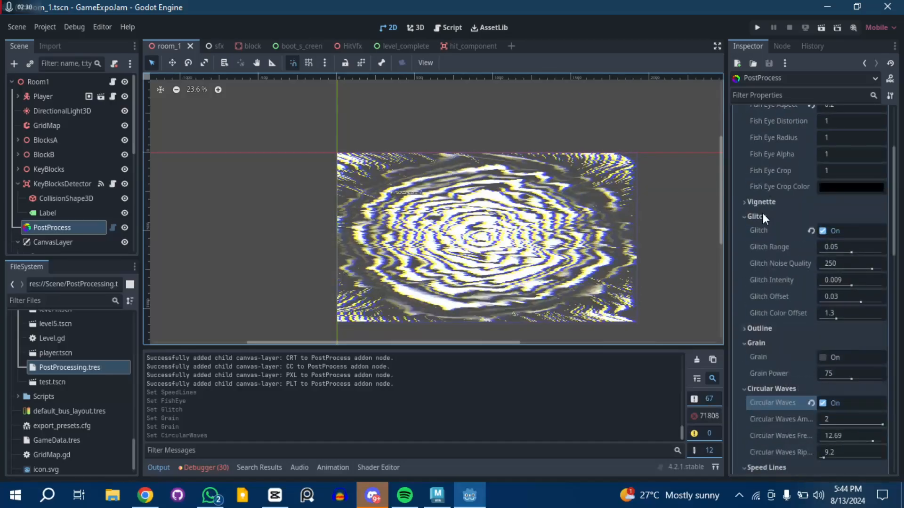
{"action": "scroll", "scroll_direction": "down", "scroll_amount": 3}
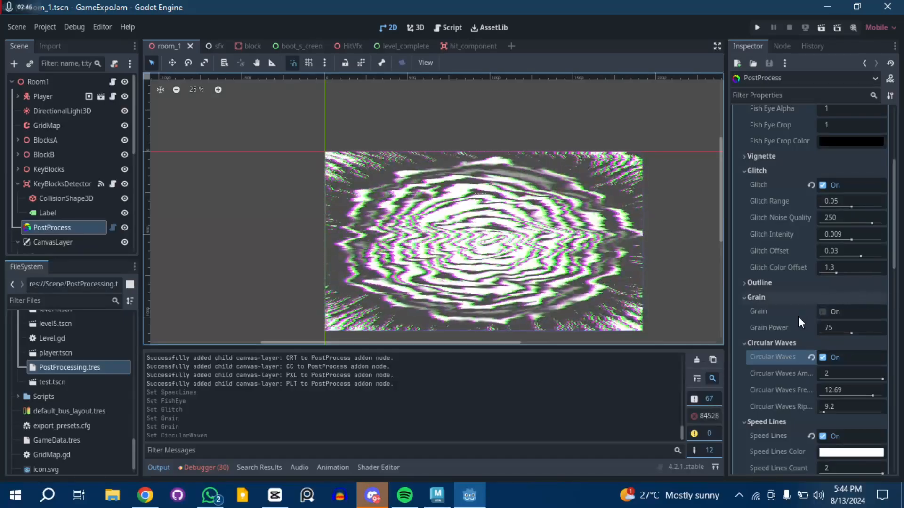
{"action": "scroll", "scroll_direction": "down", "scroll_amount": 3}
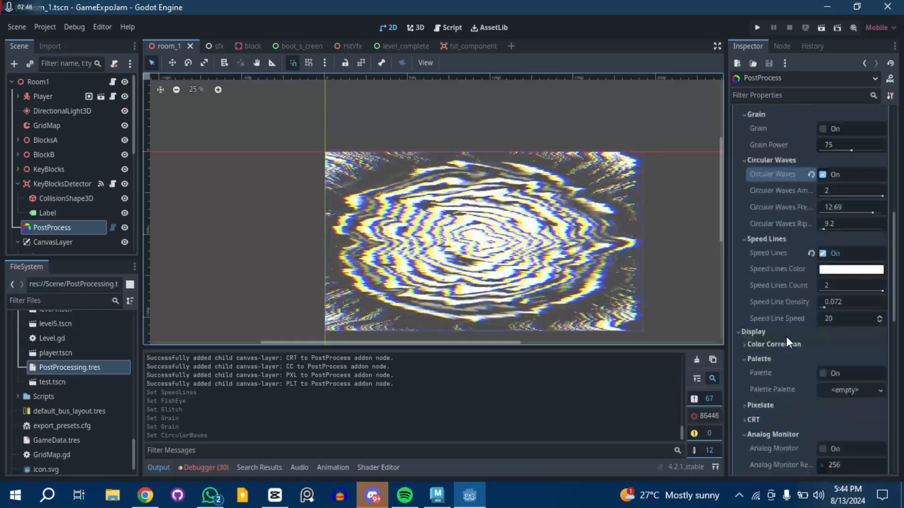